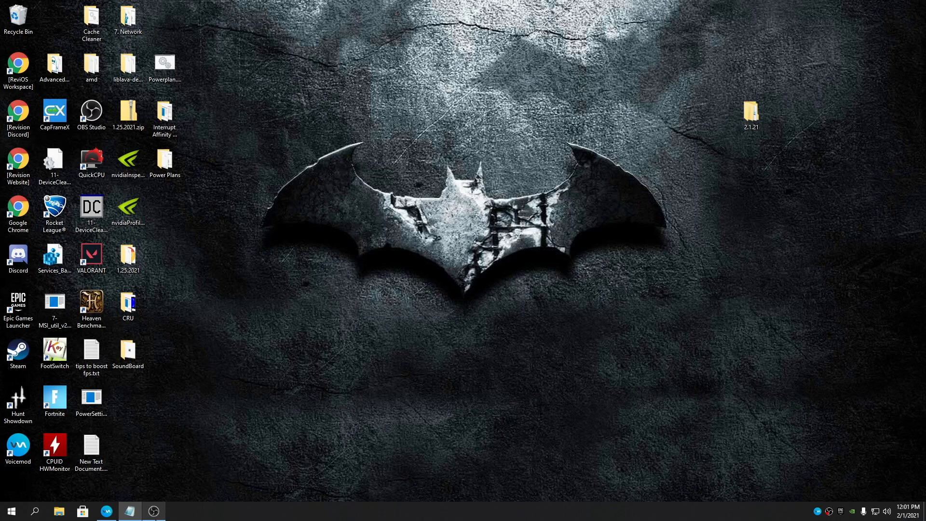
# - Move the 2.1.21 folder to the top middle of the desktop and open it
pyautogui.moveTo(750, 113); pyautogui.dragTo(483, 94)
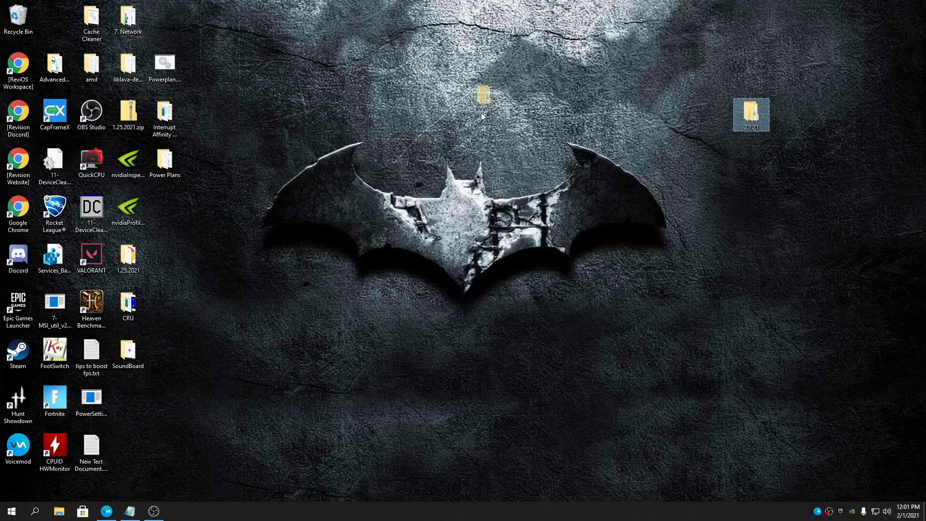
pyautogui.moveTo(751, 112); pyautogui.dragTo(494, 113)
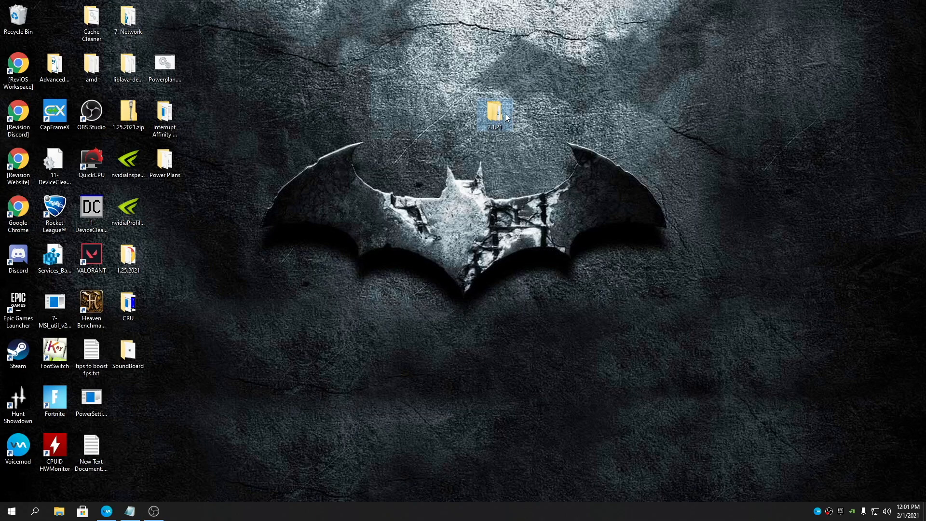
pyautogui.doubleClick(495, 112)
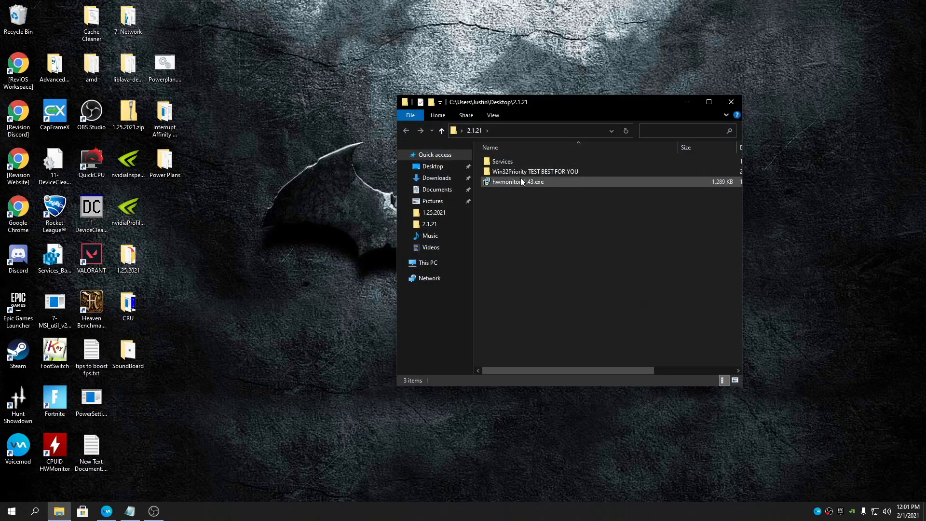
pyautogui.click(534, 171)
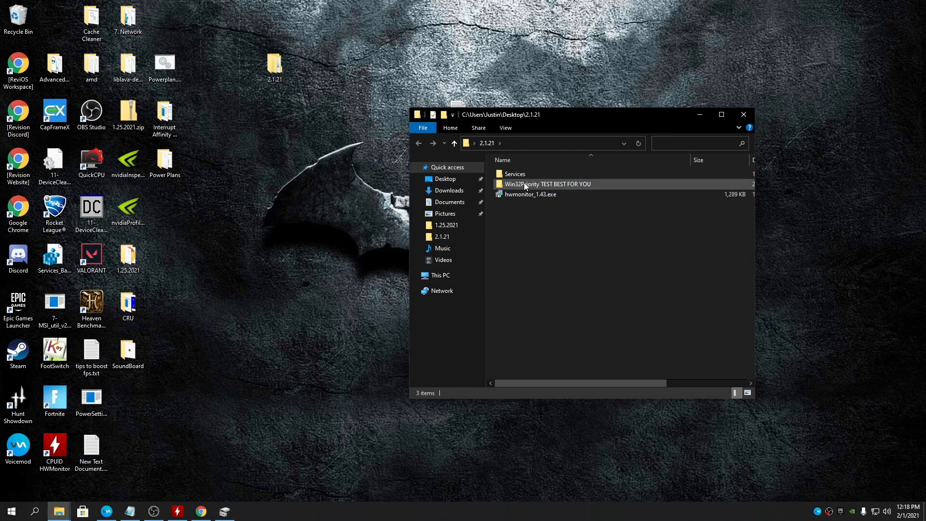
pyautogui.moveTo(567, 190)
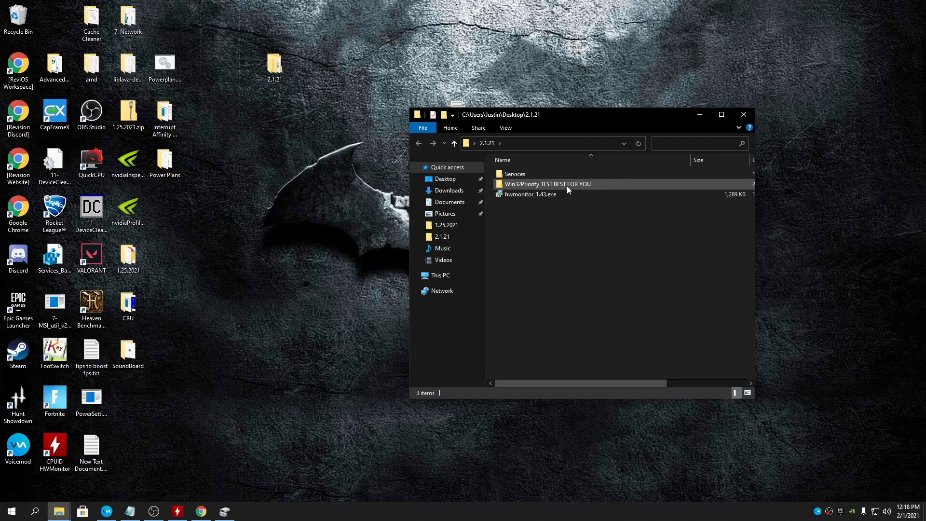
pyautogui.doubleClick(546, 184)
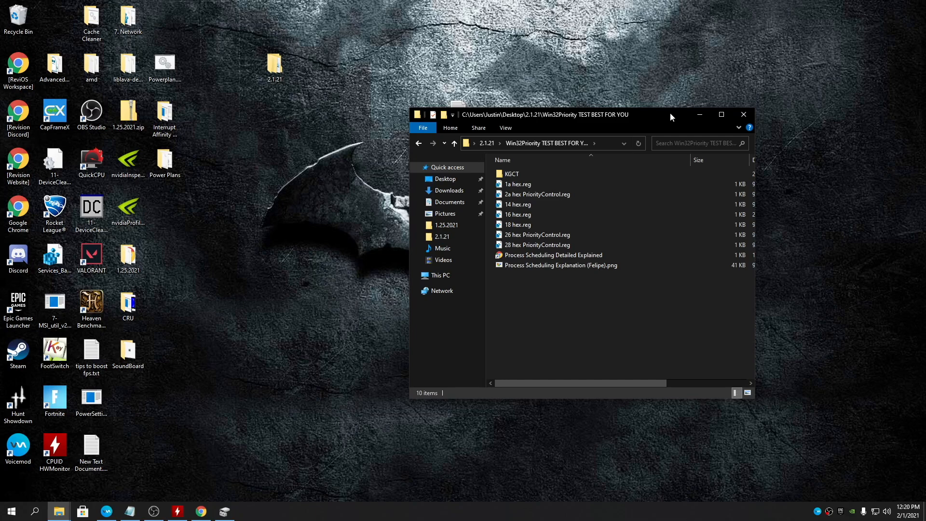
pyautogui.click(511, 173)
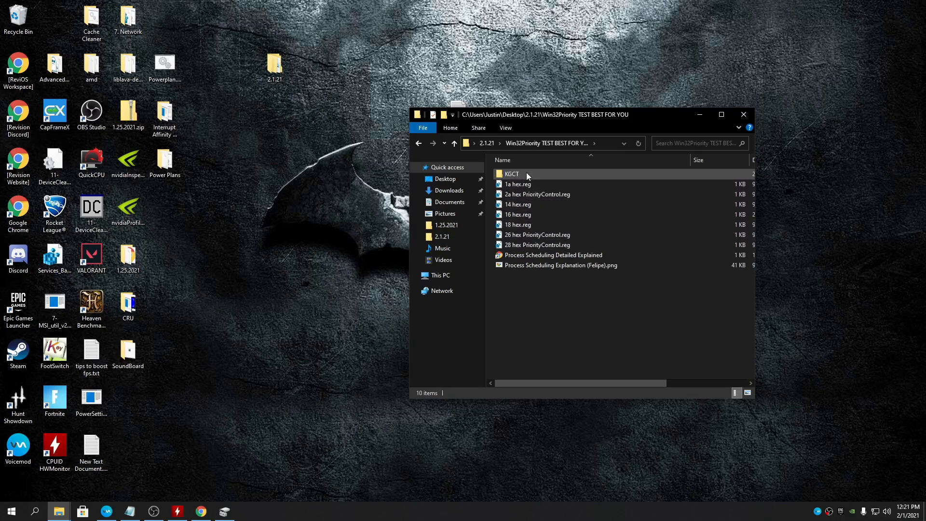
pyautogui.click(511, 173)
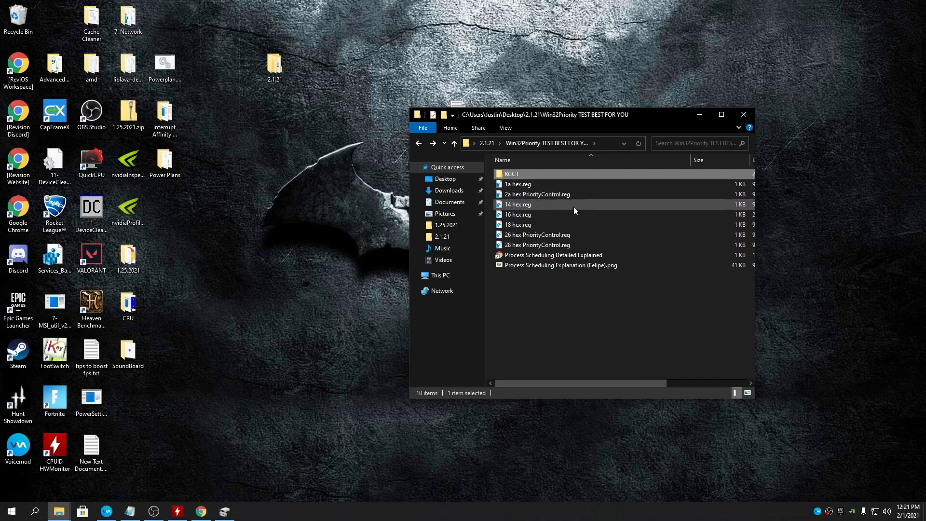
pyautogui.click(553, 255)
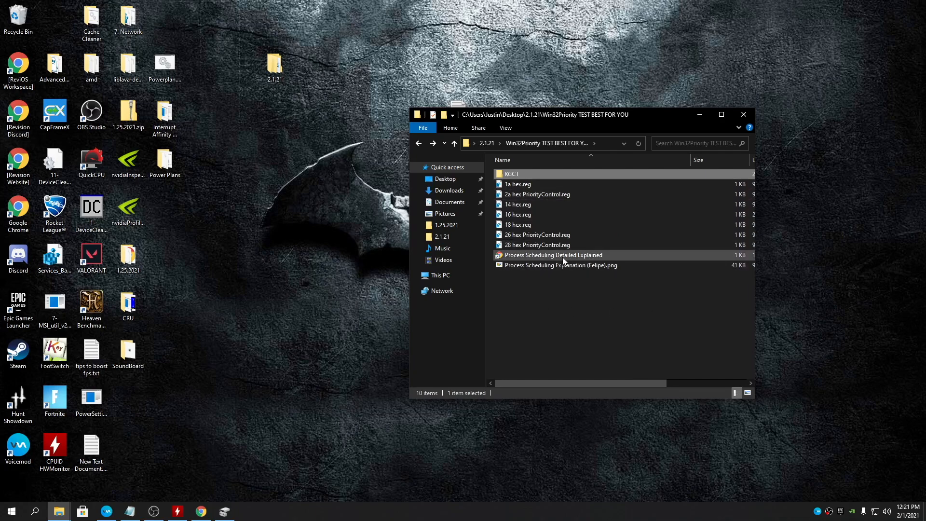
pyautogui.doubleClick(561, 265)
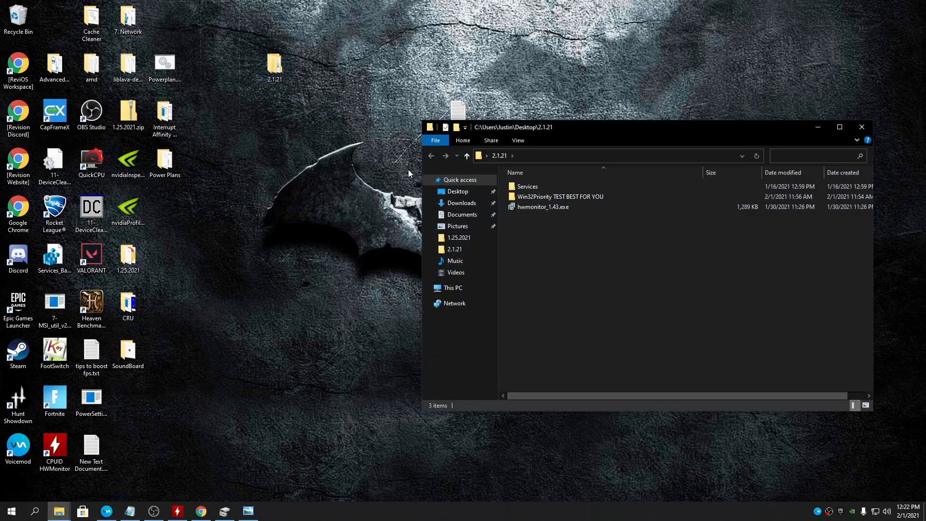
# - Run Backup_Services.vbs from the Services folder and confirm the 241-service backup message
pyautogui.doubleClick(527, 186)
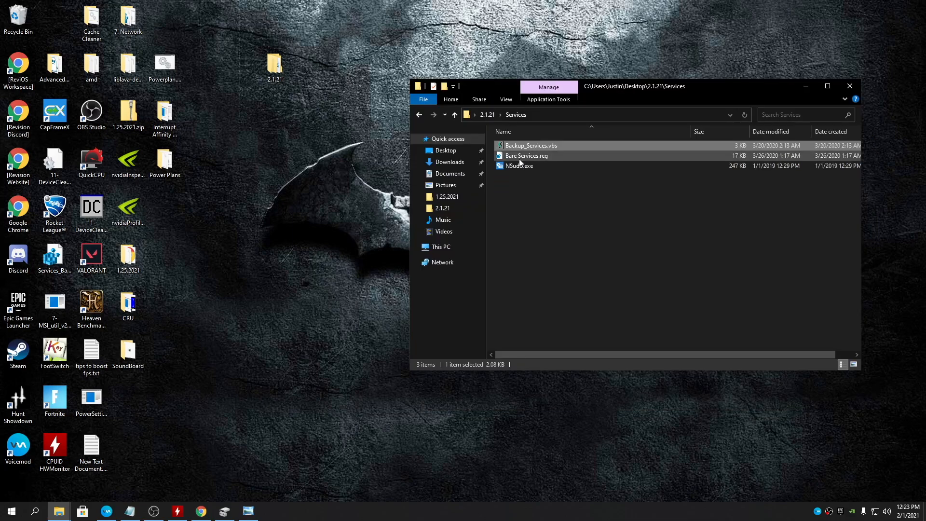
pyautogui.doubleClick(529, 145)
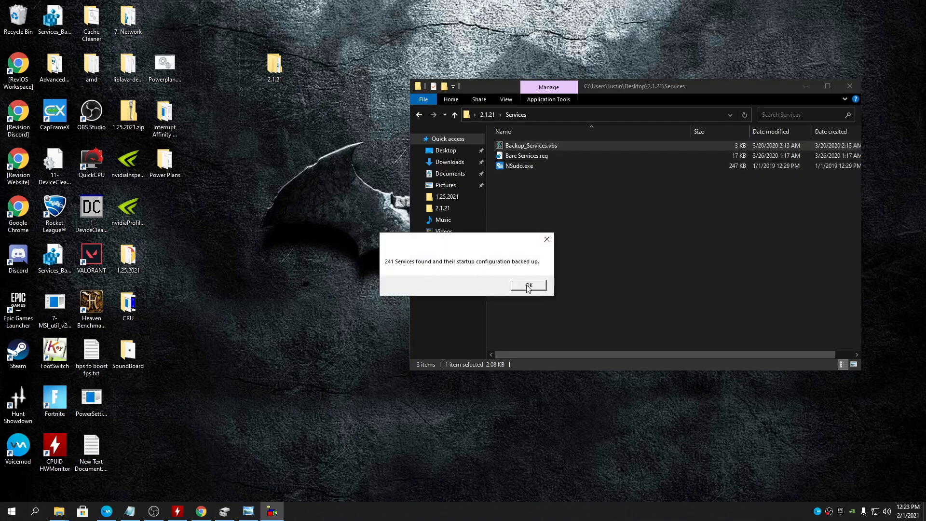
pyautogui.click(527, 284)
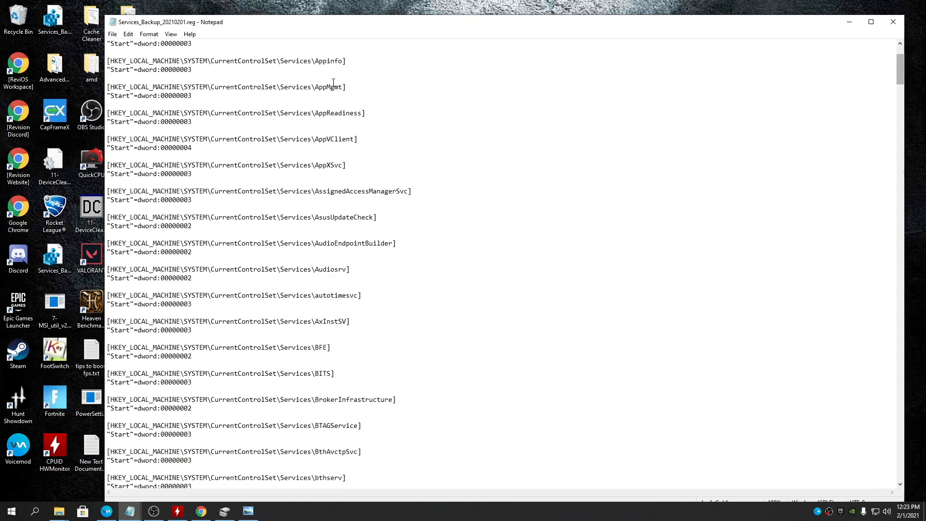
# - Save the Notepad backup to the Desktop and rename it backup services.reg
pyautogui.click(111, 34)
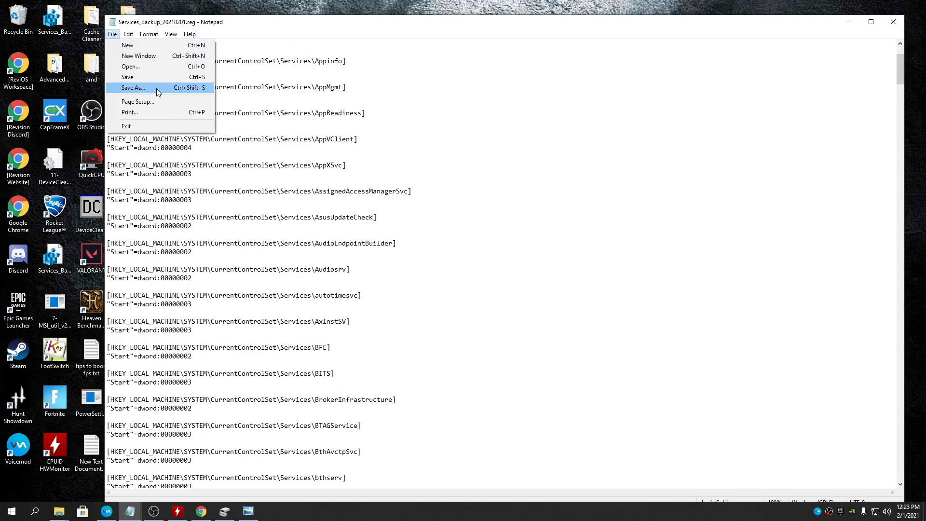
pyautogui.click(132, 87)
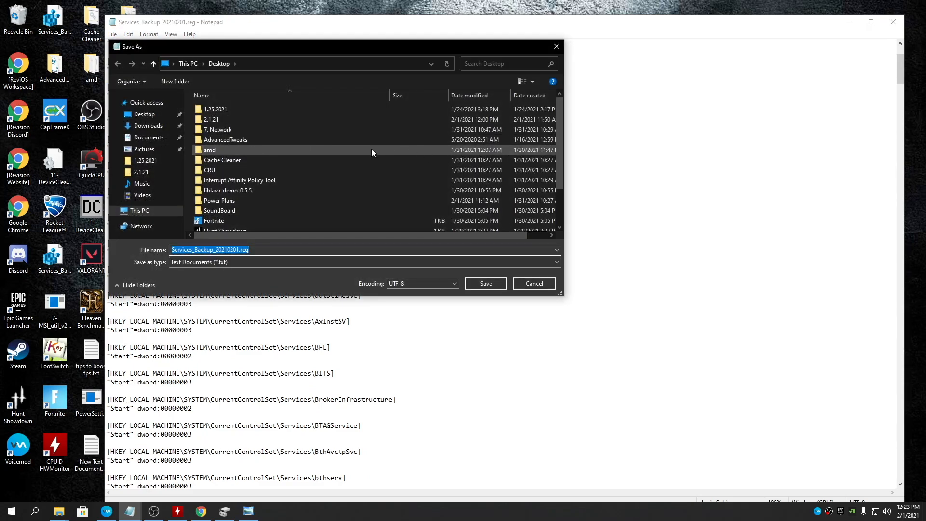
pyautogui.write('backup')
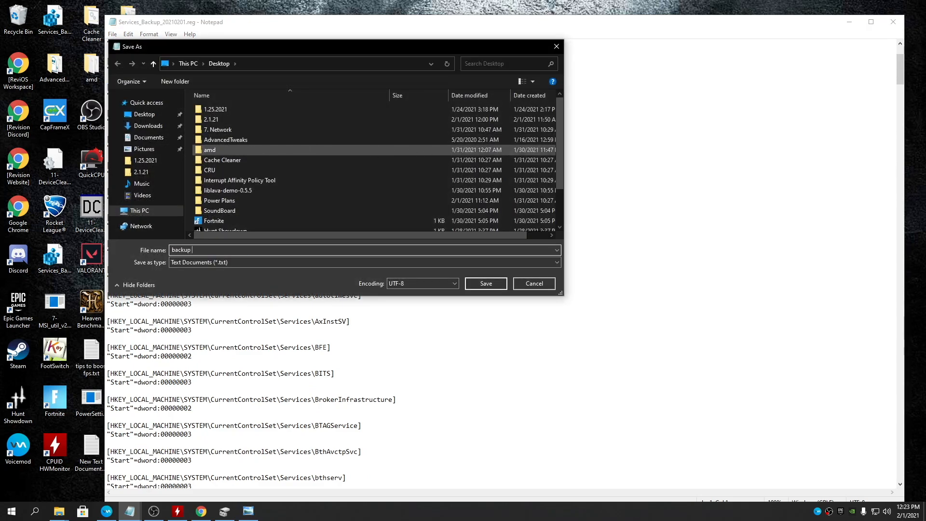
pyautogui.write('services')
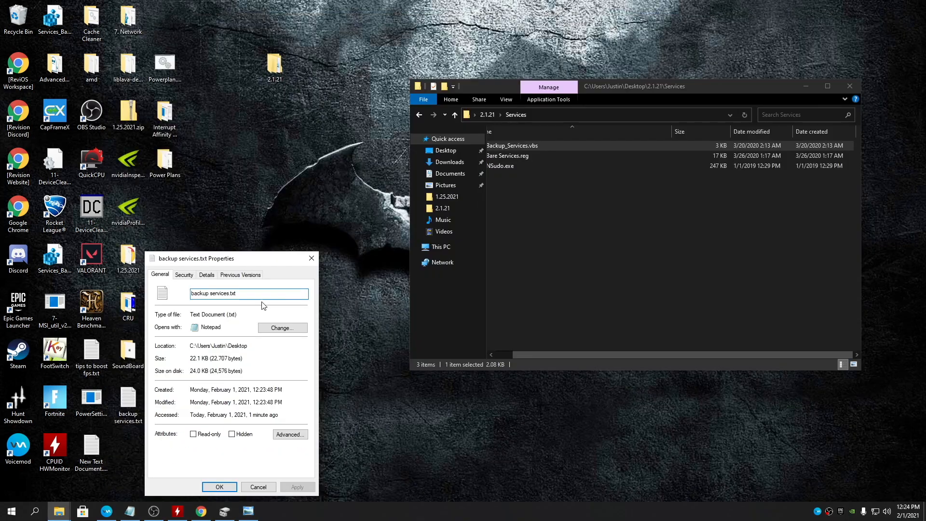
pyautogui.press('Backspace')
pyautogui.write('reg')
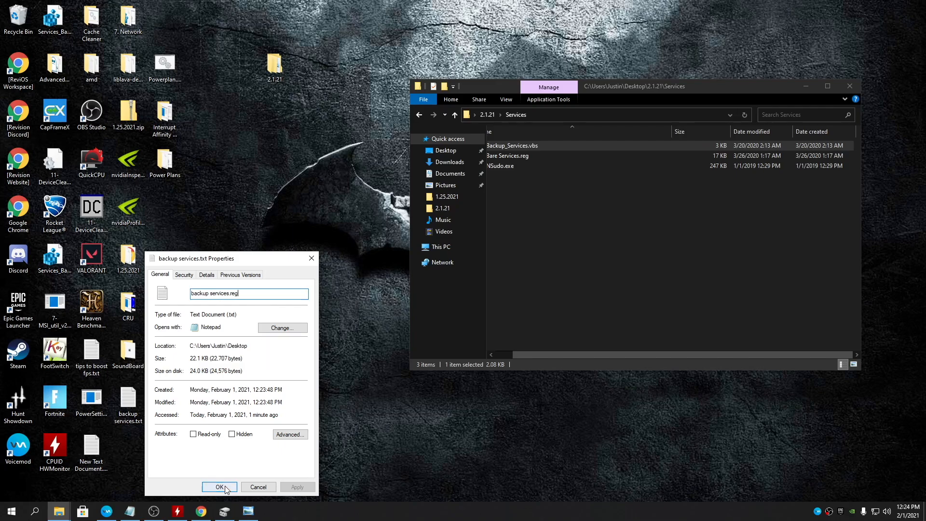
pyautogui.click(219, 487)
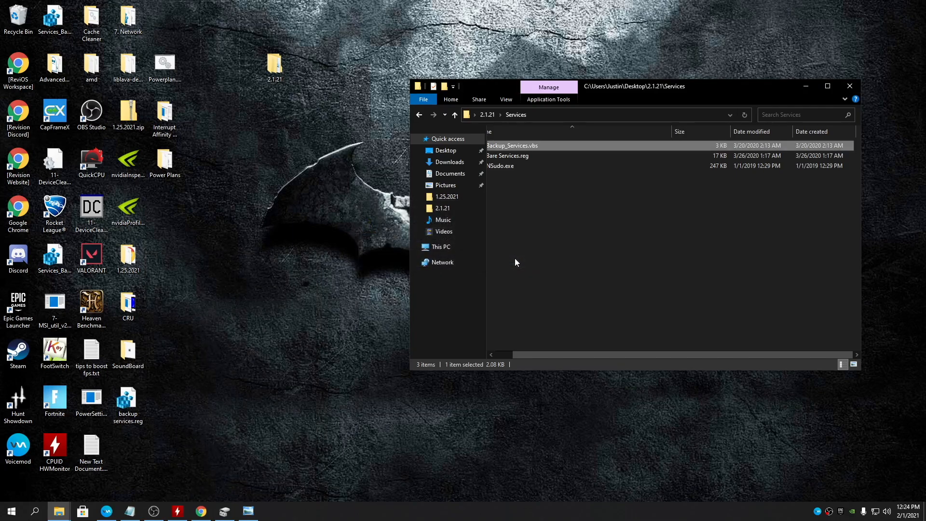
pyautogui.moveTo(145, 417)
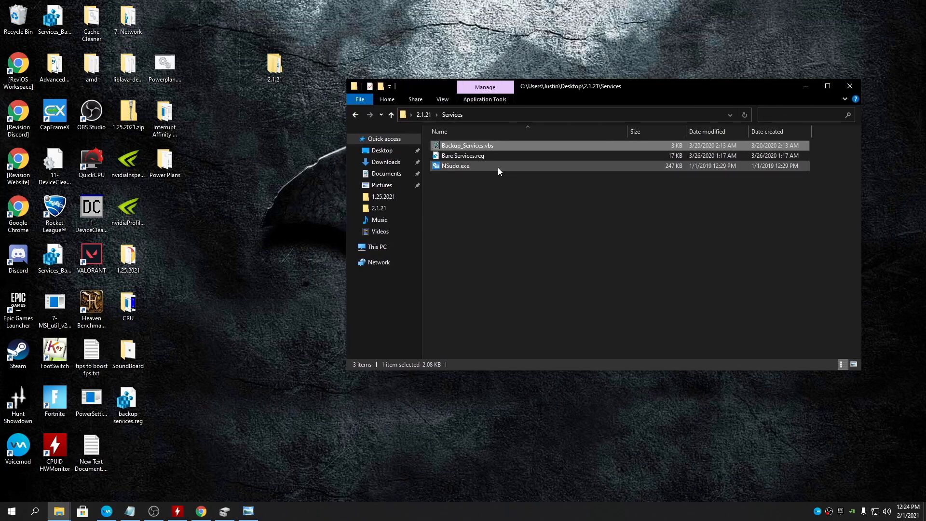
# - Run Services\Bare Services.reg in NSudo as TrustedInstaller with all privileges enabled
pyautogui.doubleClick(454, 166)
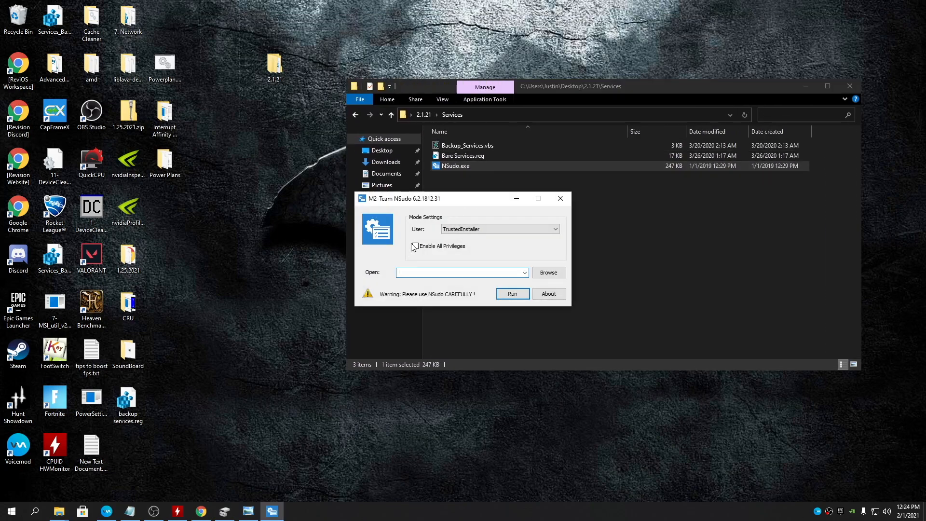
pyautogui.click(414, 246)
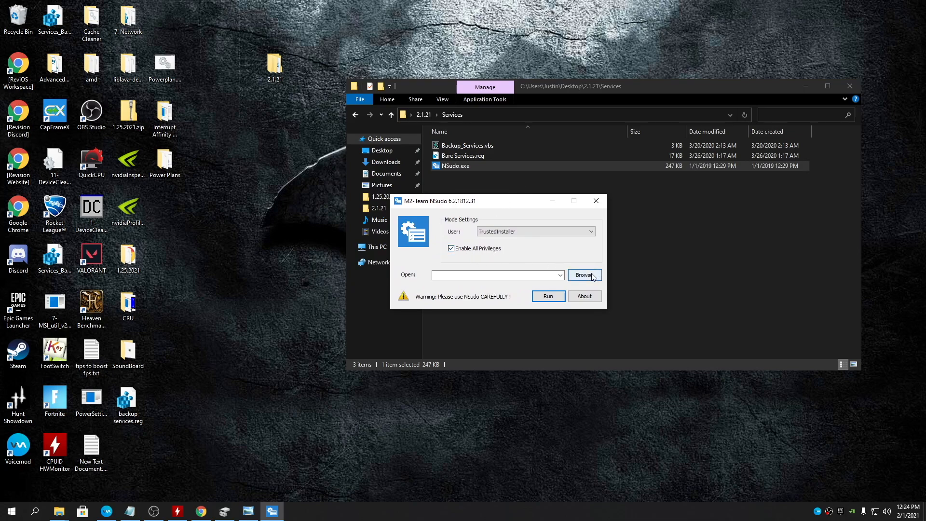
pyautogui.click(584, 275)
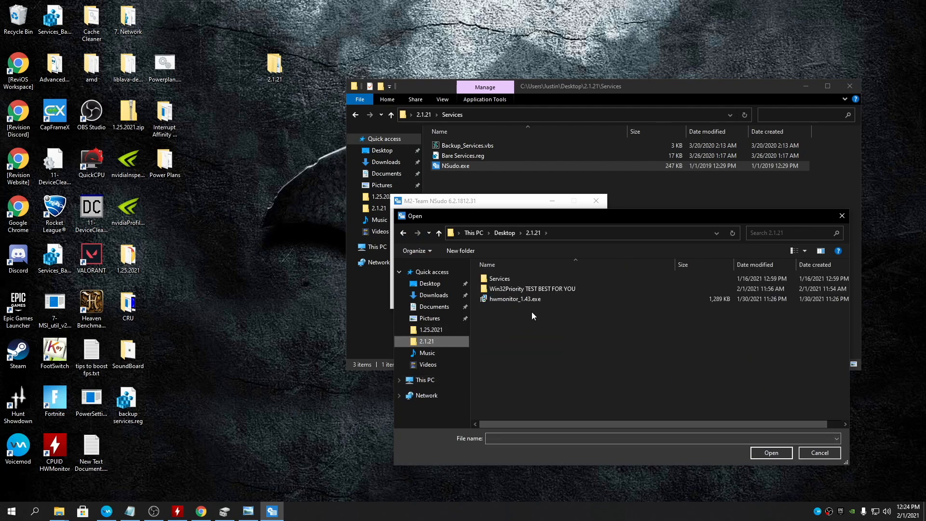
pyautogui.doubleClick(498, 279)
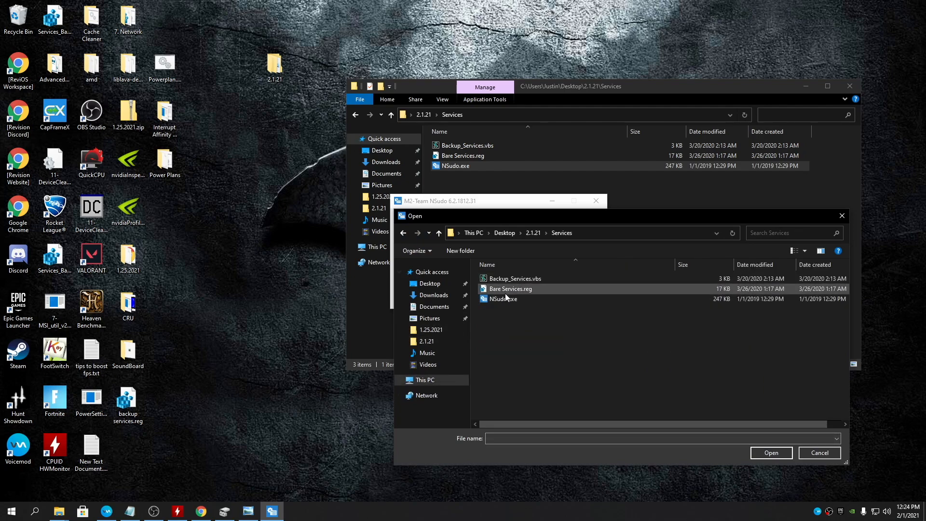
pyautogui.click(510, 288)
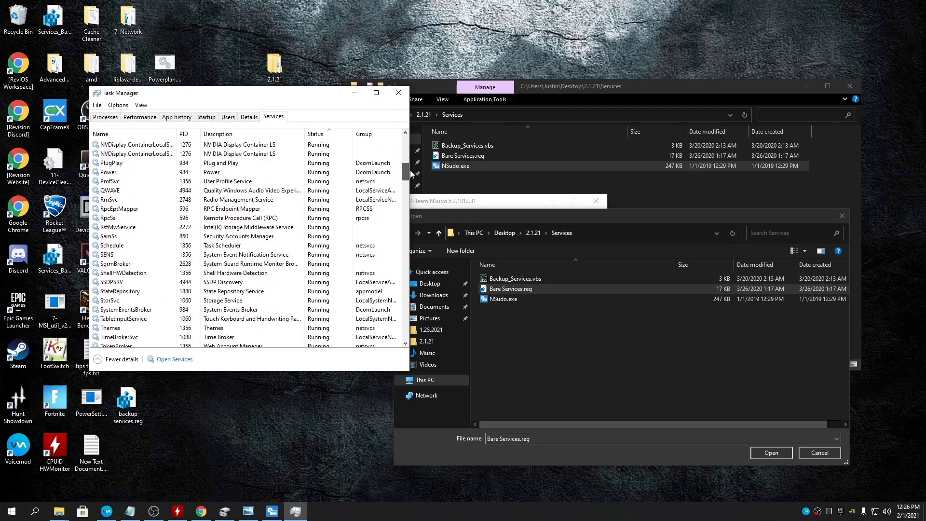
pyautogui.scroll(-3)
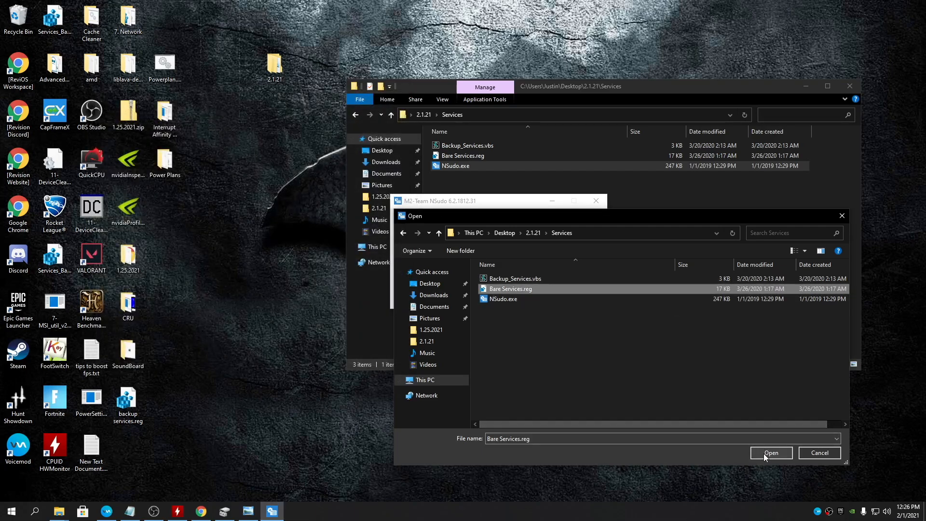
pyautogui.click(770, 452)
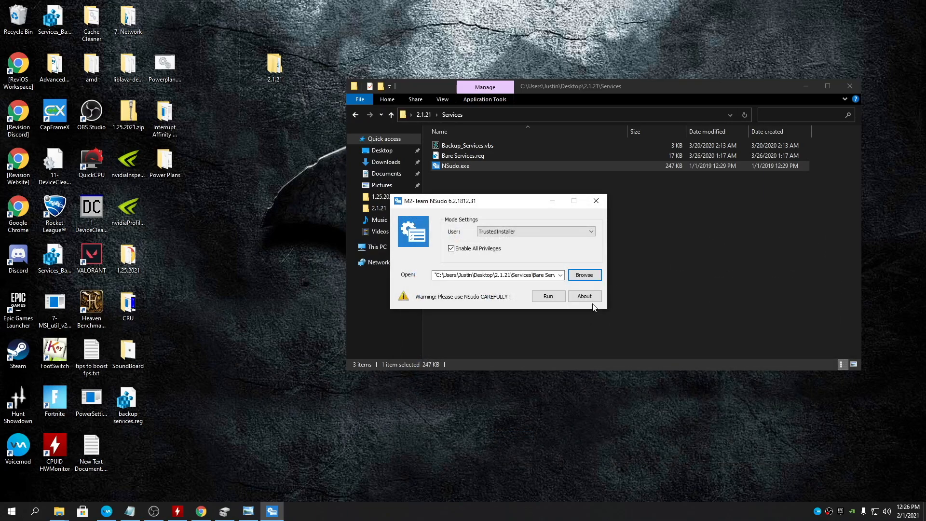
pyautogui.click(547, 296)
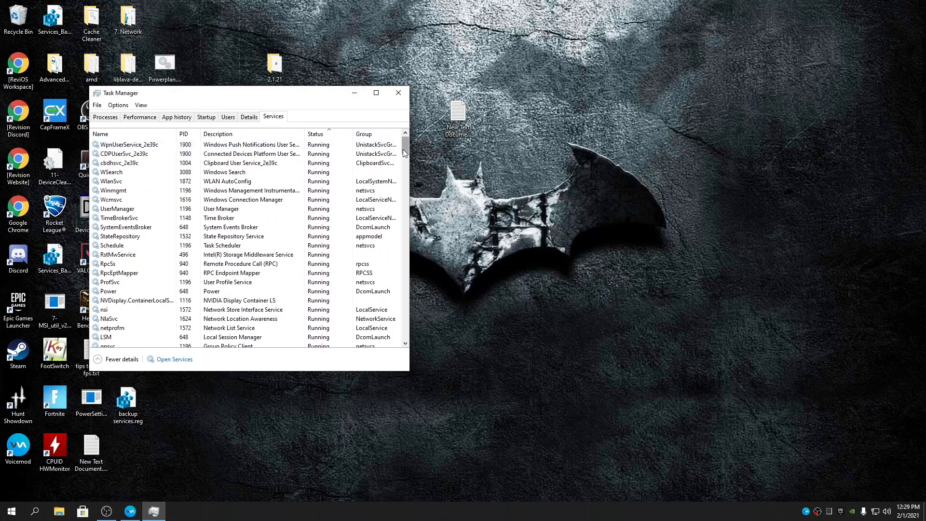
pyautogui.moveTo(404, 135)
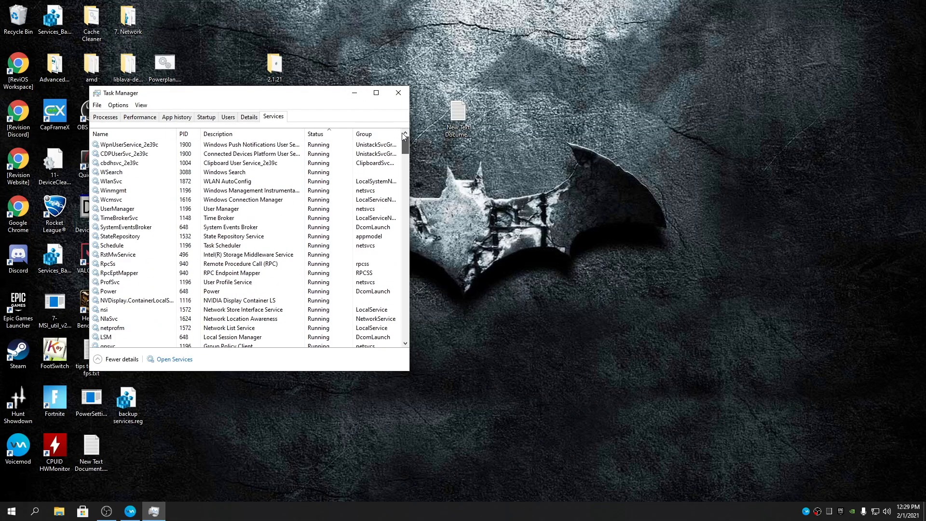
# - Relaunch NSudo.exe from the 2.1.21\Services folder while Task Manager stays open
pyautogui.moveTo(242, 92); pyautogui.dragTo(336, 34)
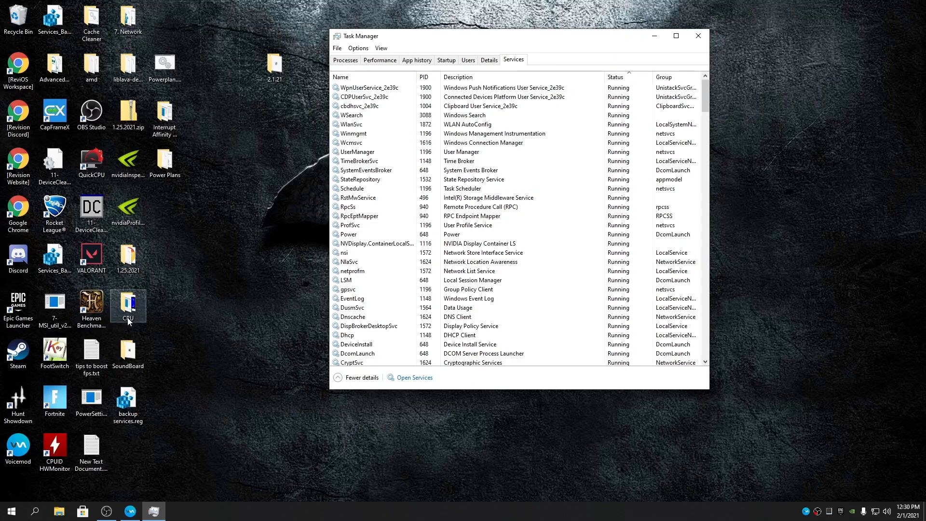
pyautogui.doubleClick(127, 302)
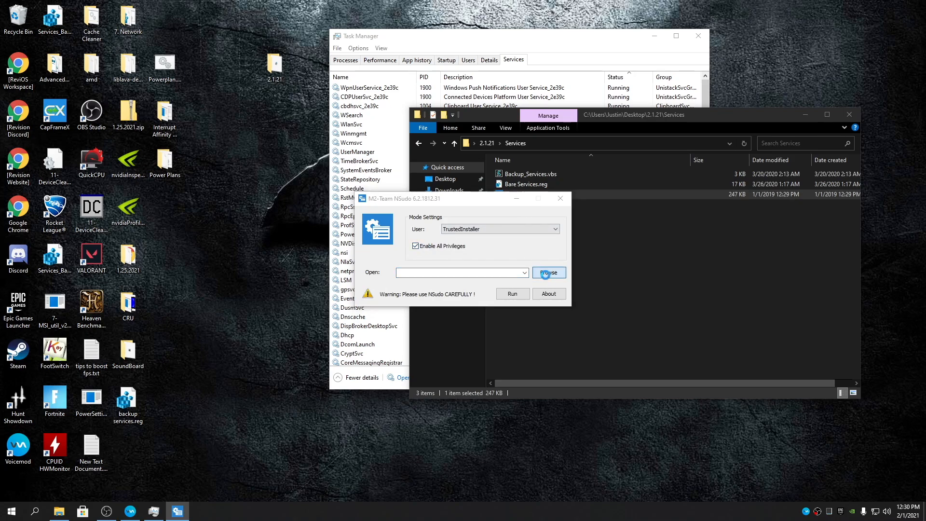
# - Apply Desktop backup services.reg via NSudo as TrustedInstaller, accept the registry message, close NSudo
pyautogui.click(547, 273)
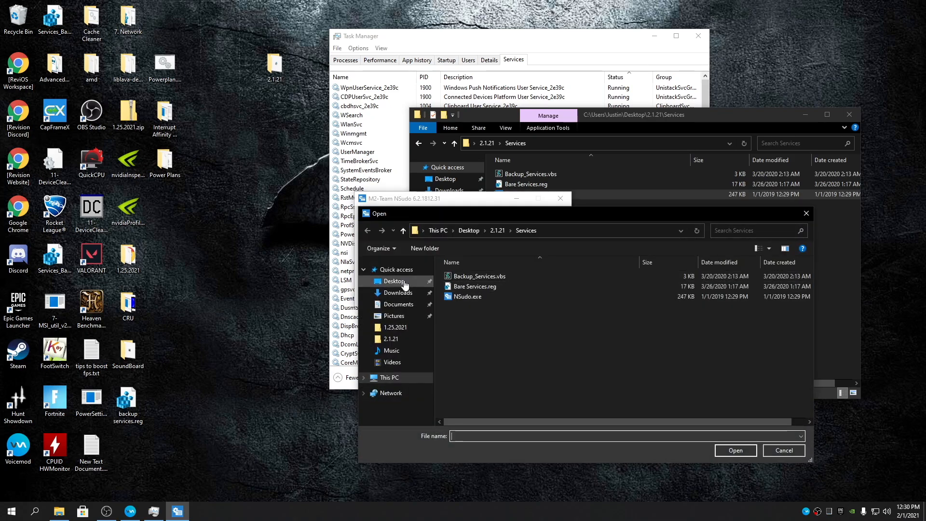
pyautogui.click(391, 280)
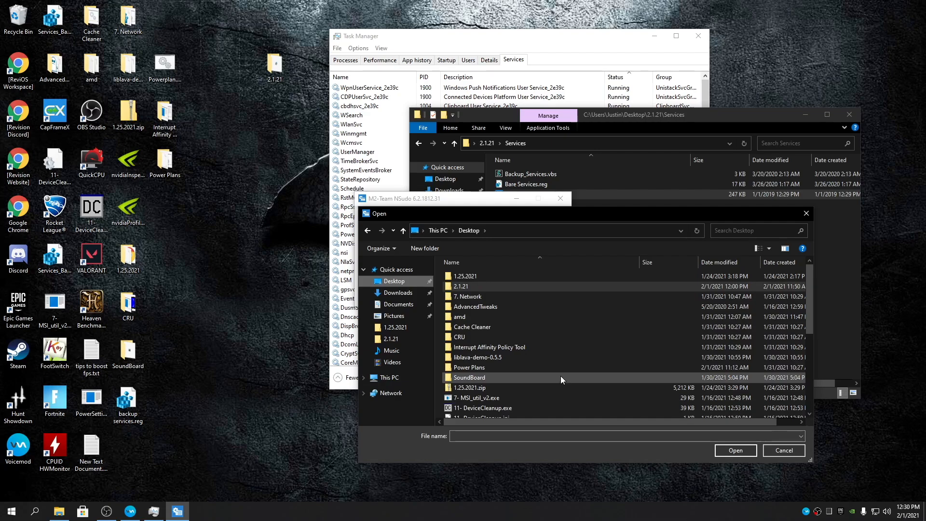
pyautogui.scroll(-3)
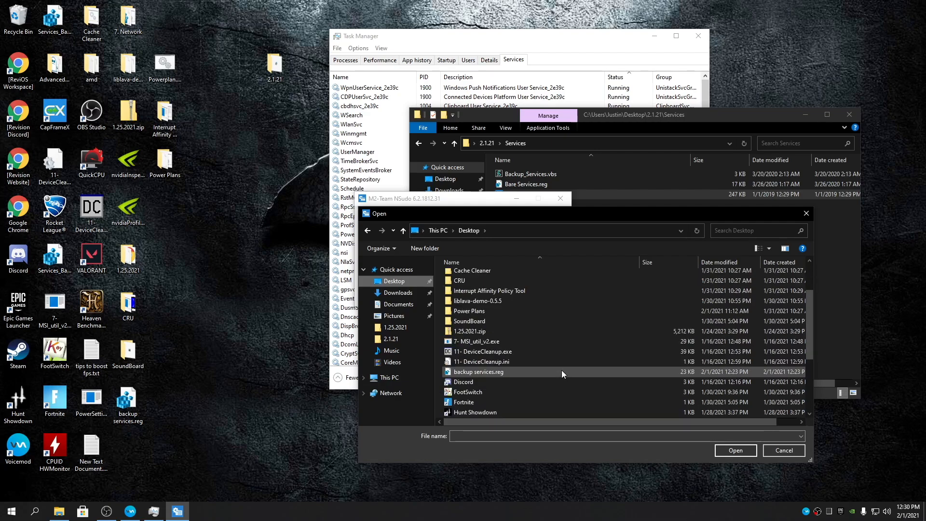
pyautogui.click(479, 371)
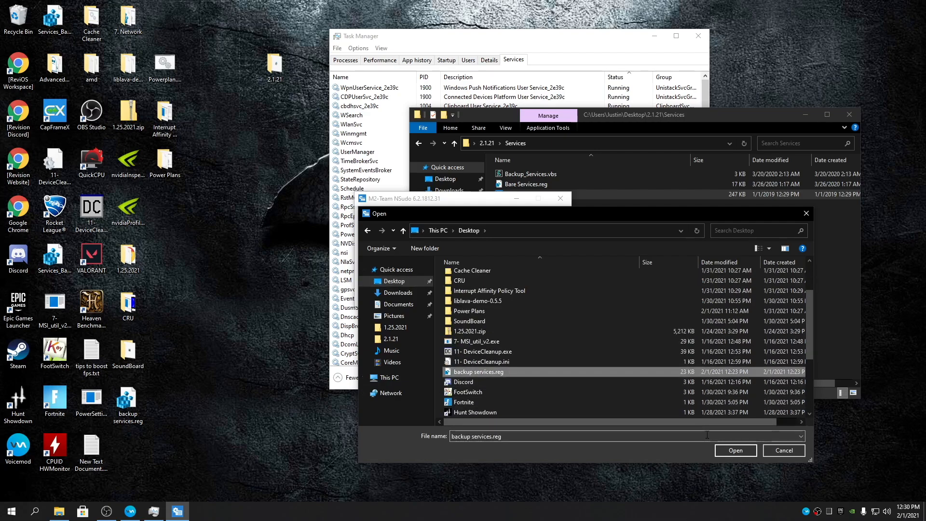
pyautogui.click(734, 450)
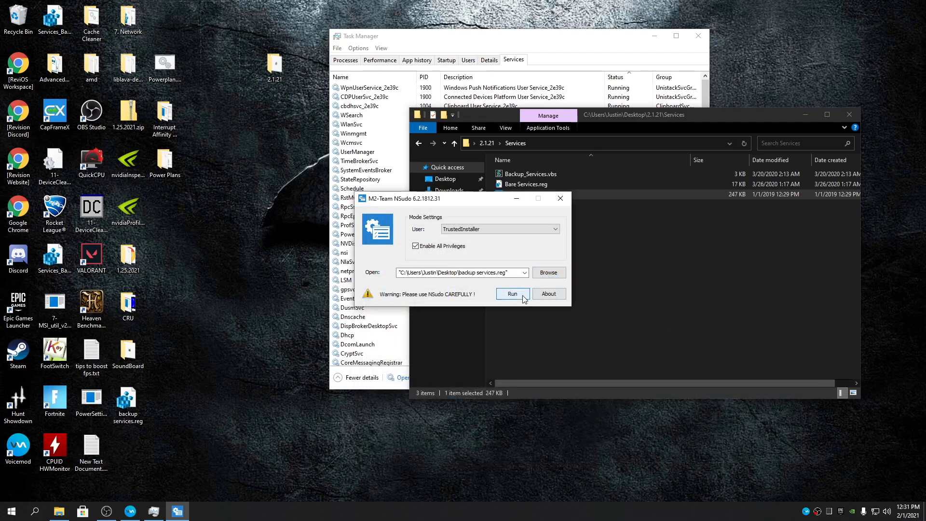
pyautogui.click(512, 294)
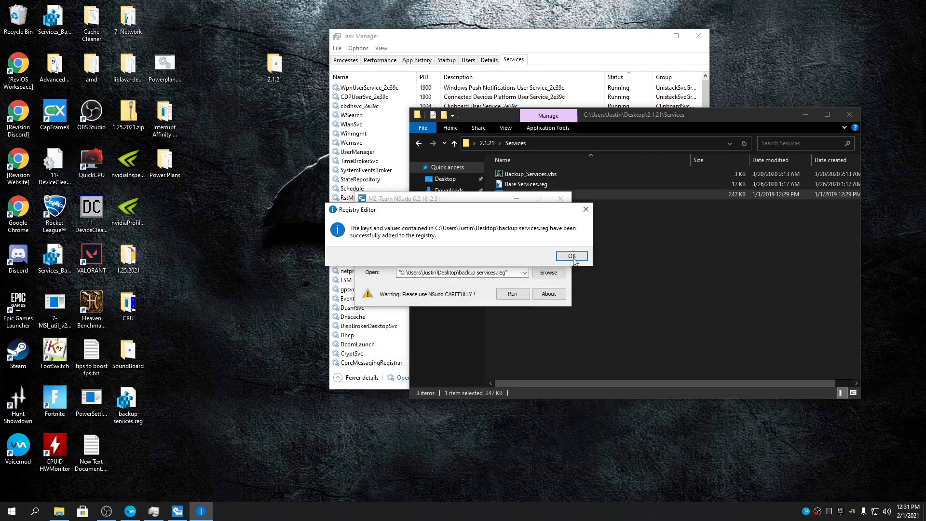
pyautogui.click(570, 256)
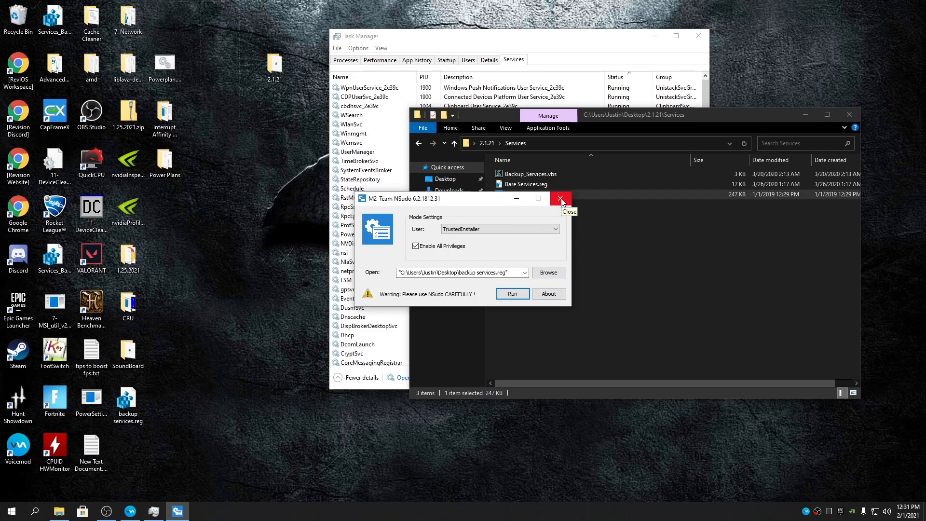
pyautogui.click(559, 198)
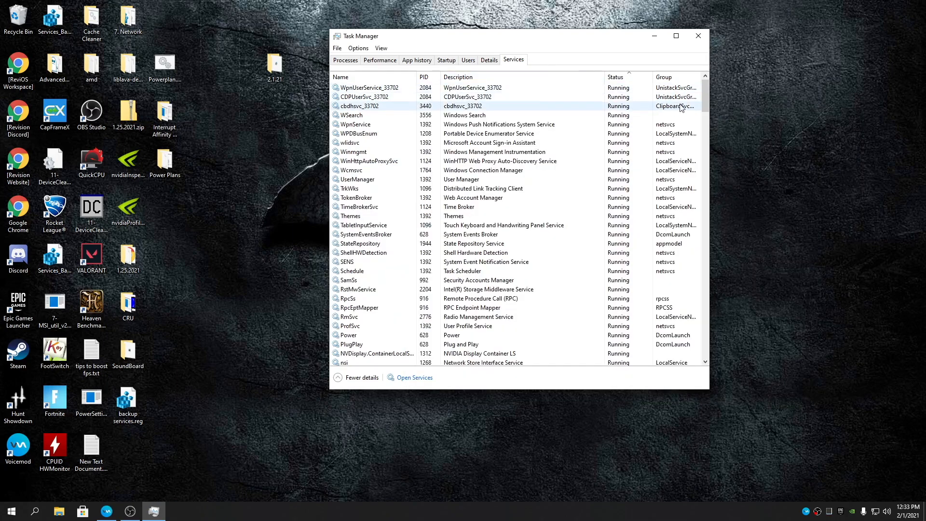
pyautogui.scroll(-3)
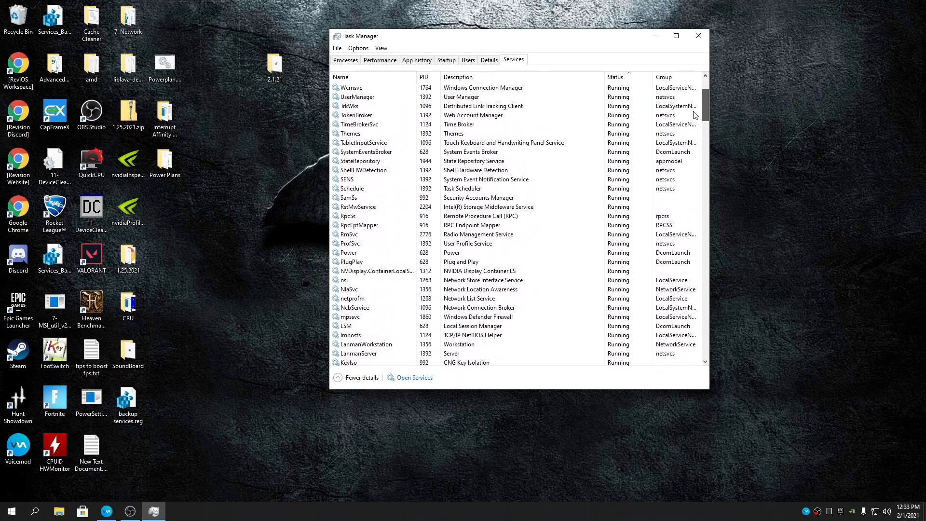
pyautogui.click(176, 510)
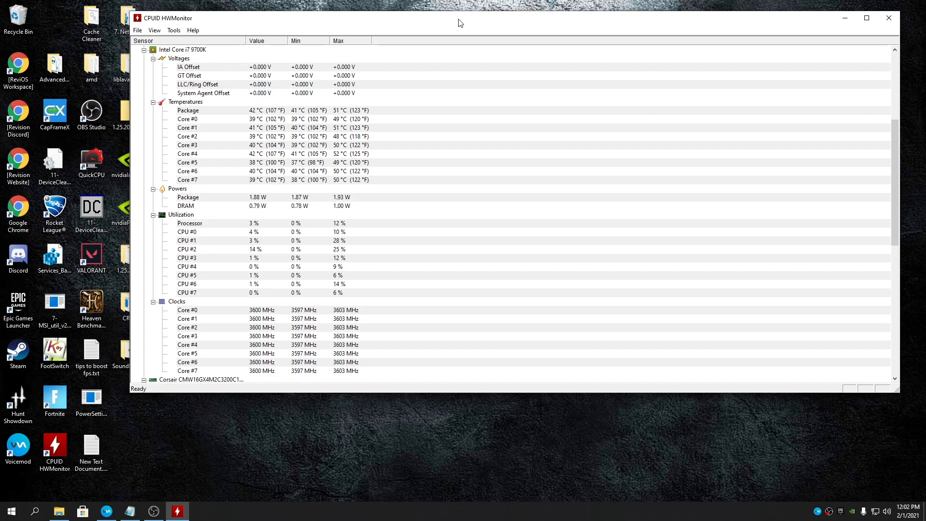
pyautogui.moveTo(240, 121)
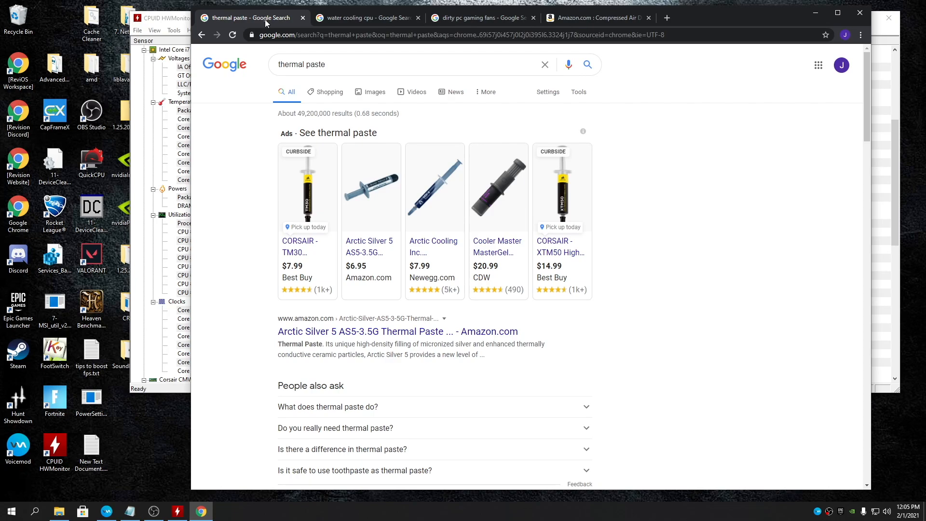
# - Switch to the dirty pc gaming fans results and enlarge Tom's Hardware's Dirtiest PCs image
pyautogui.click(366, 18)
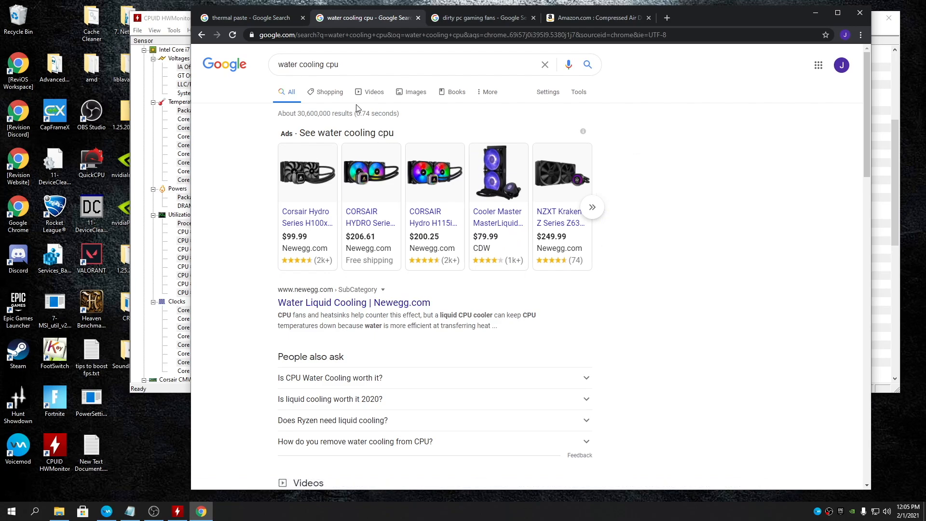
pyautogui.click(478, 18)
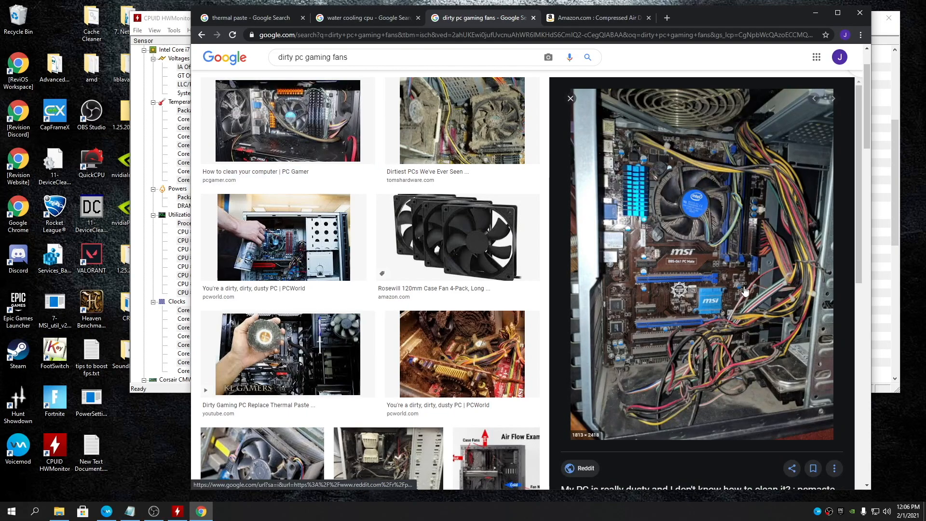
pyautogui.click(462, 120)
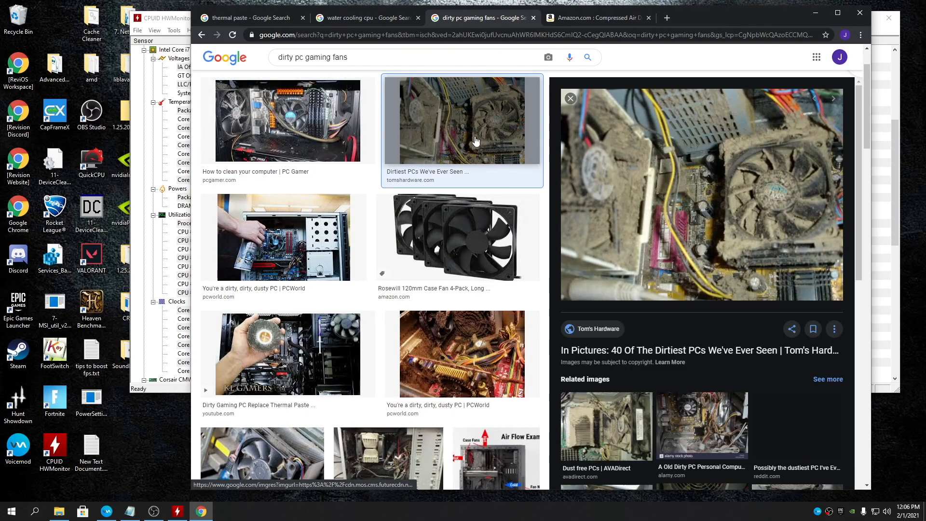
pyautogui.moveTo(442, 200)
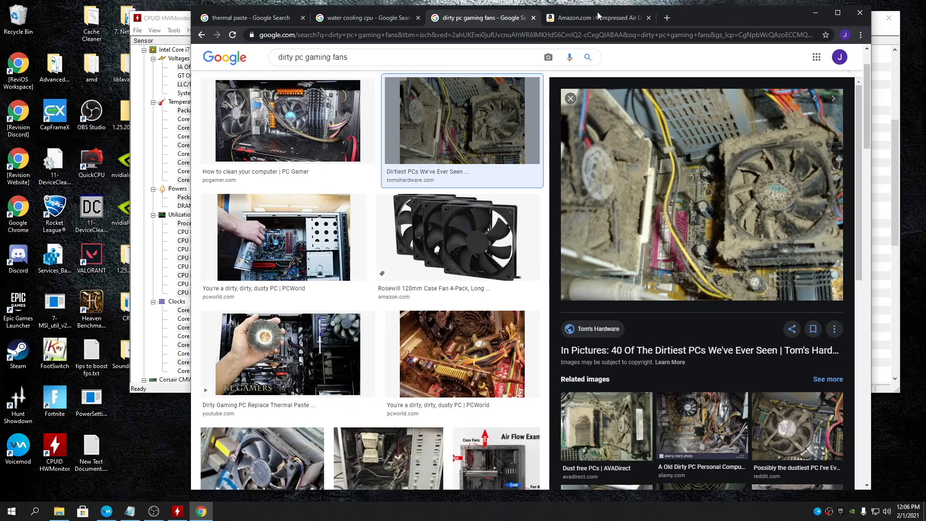
# - Scroll through Amazon's compressed air duster listings
pyautogui.click(594, 17)
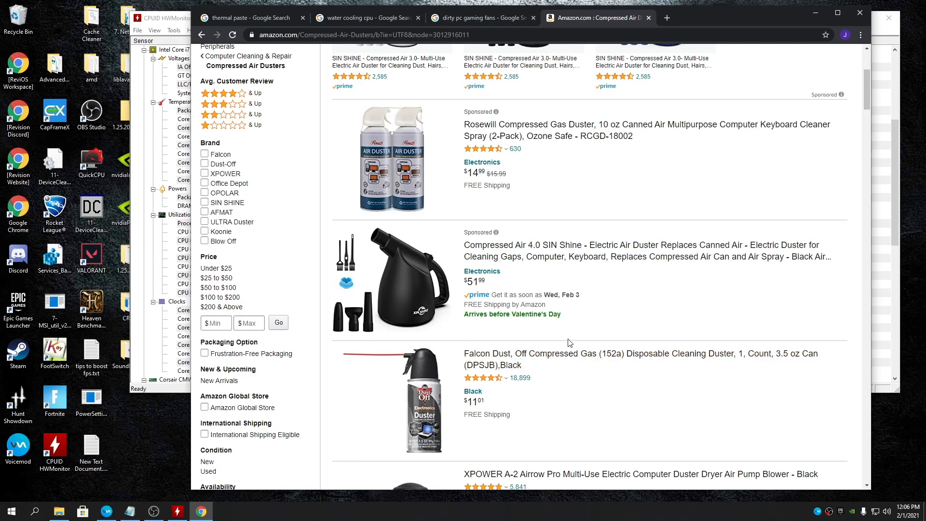
pyautogui.scroll(-3)
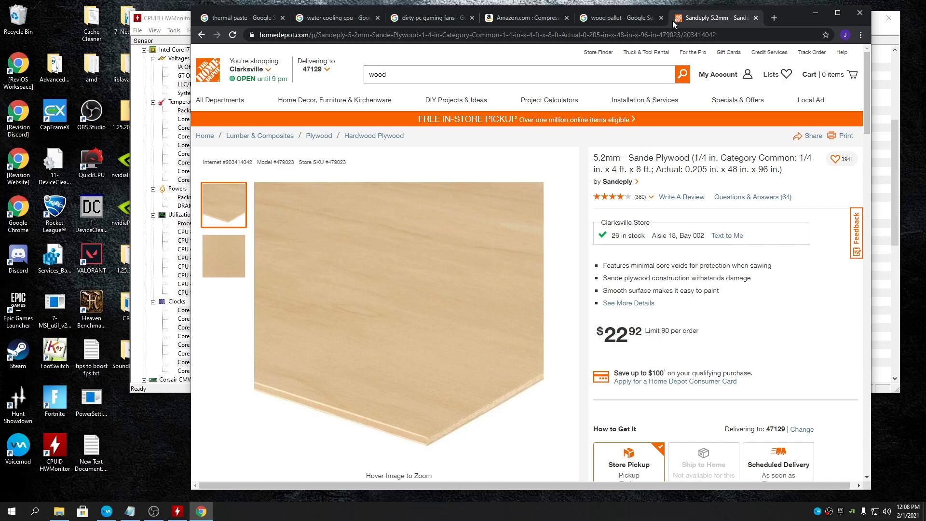
# - View the wood pallet search results, then return to the Home Depot plywood page
pyautogui.click(616, 18)
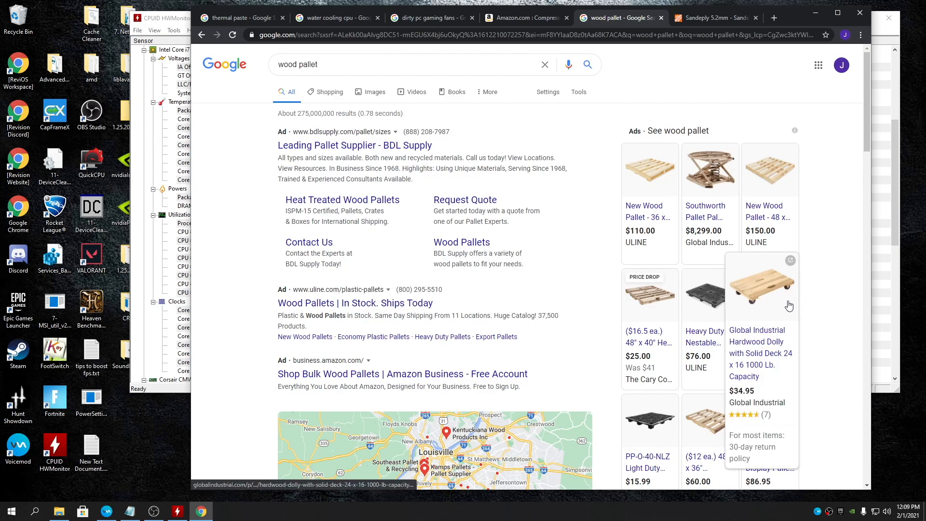
pyautogui.moveTo(807, 369)
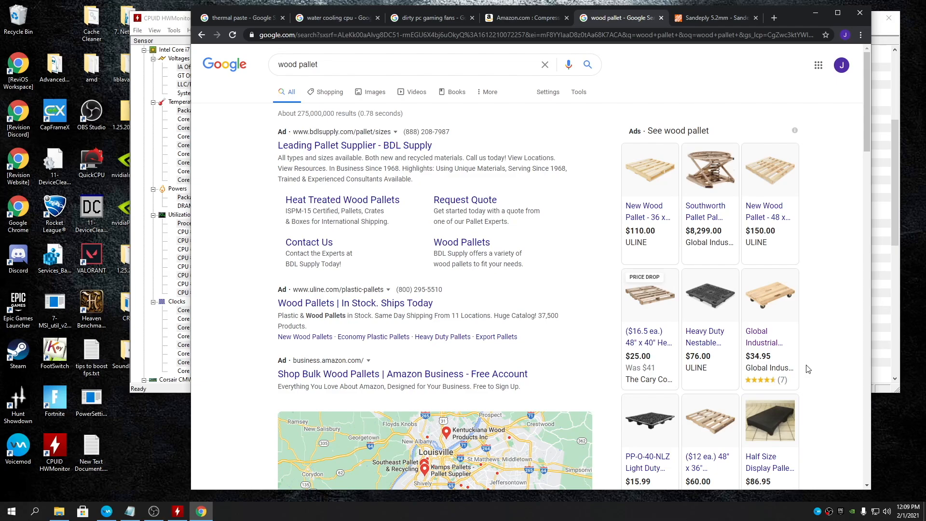
pyautogui.moveTo(709, 5)
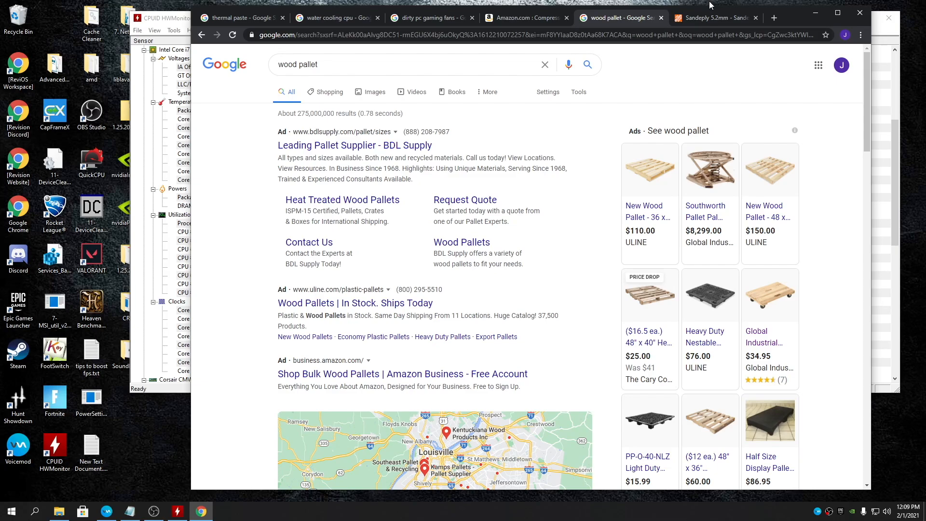
pyautogui.click(715, 18)
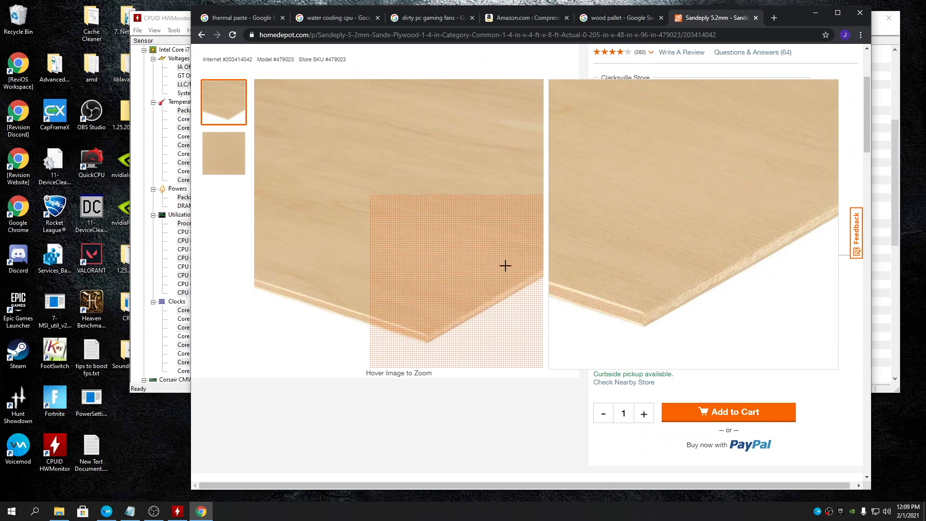
pyautogui.moveTo(510, 266)
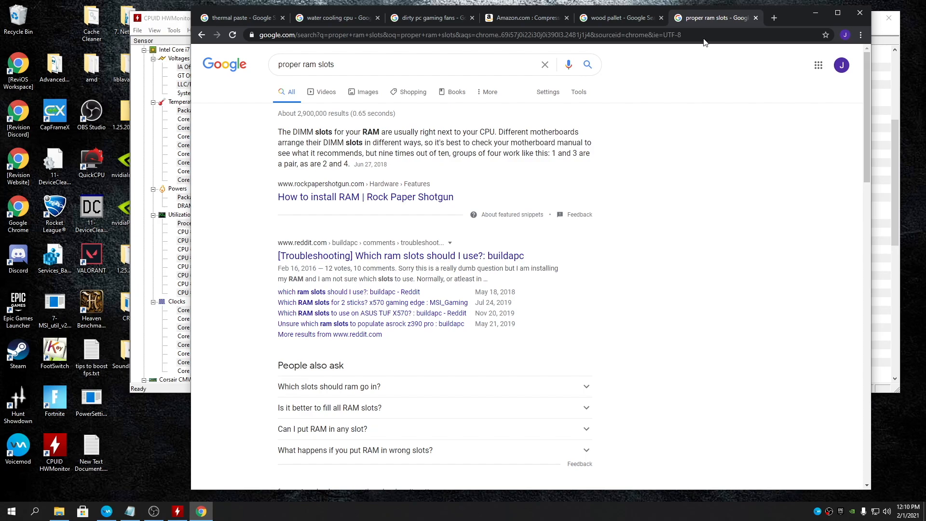
pyautogui.moveTo(779, 21)
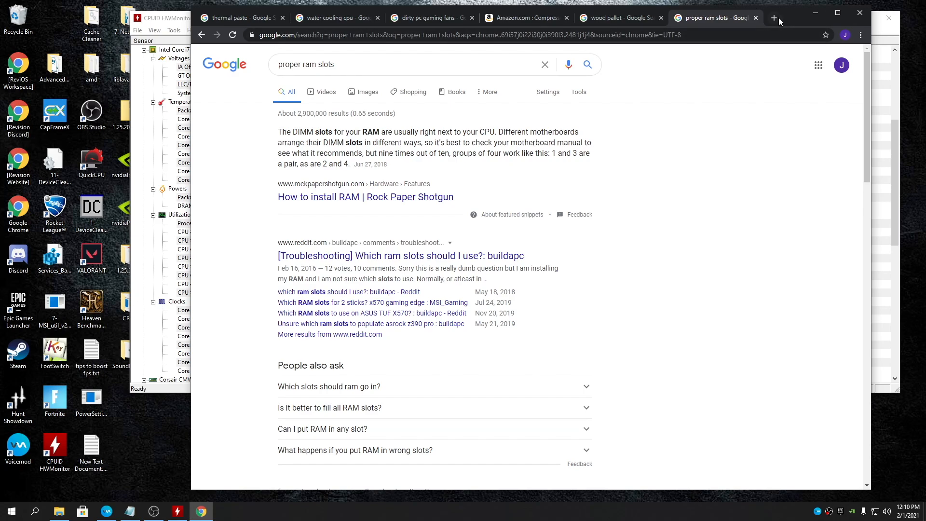
# - Search power strip in a new tab and highlight the slots 1-and-3 RAM pairing advice
pyautogui.click(773, 18)
pyautogui.write('power strip')
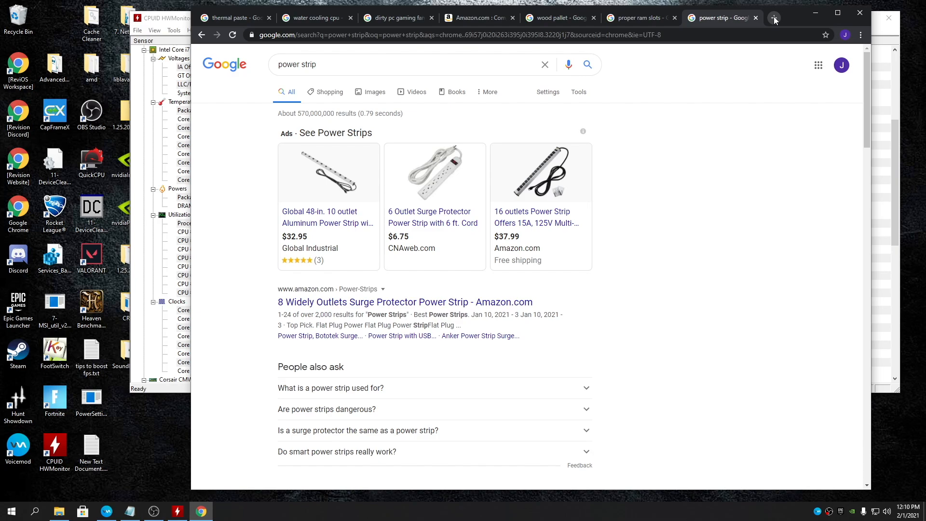
pyautogui.click(638, 18)
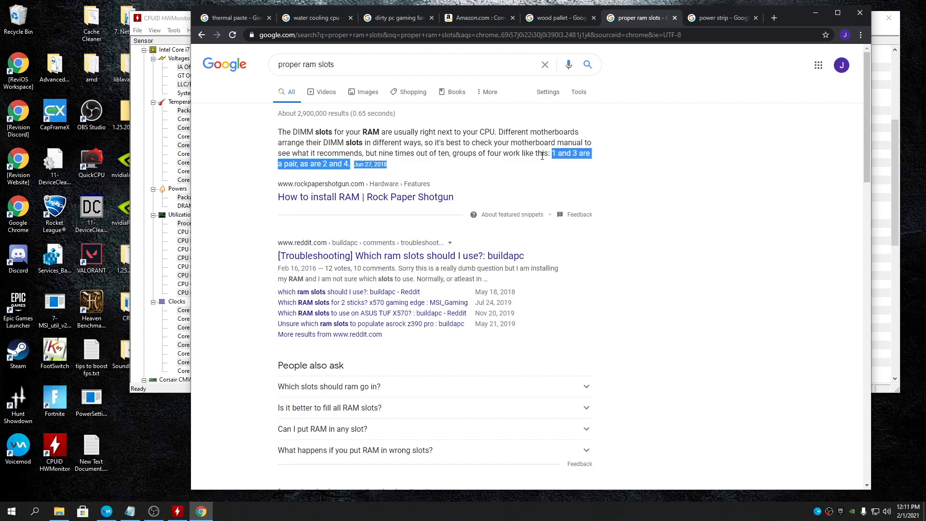
pyautogui.moveTo(552, 153); pyautogui.dragTo(319, 164)
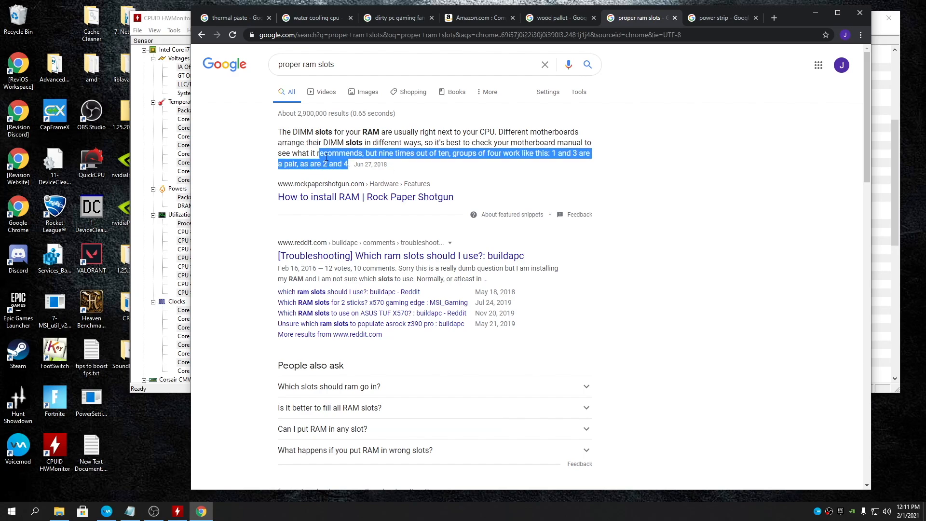
pyautogui.click(346, 164)
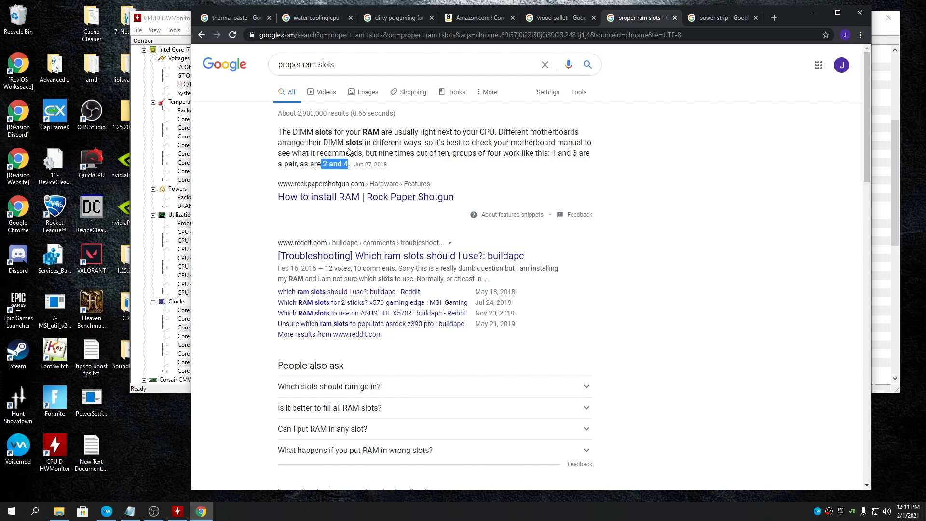
pyautogui.moveTo(376, 146)
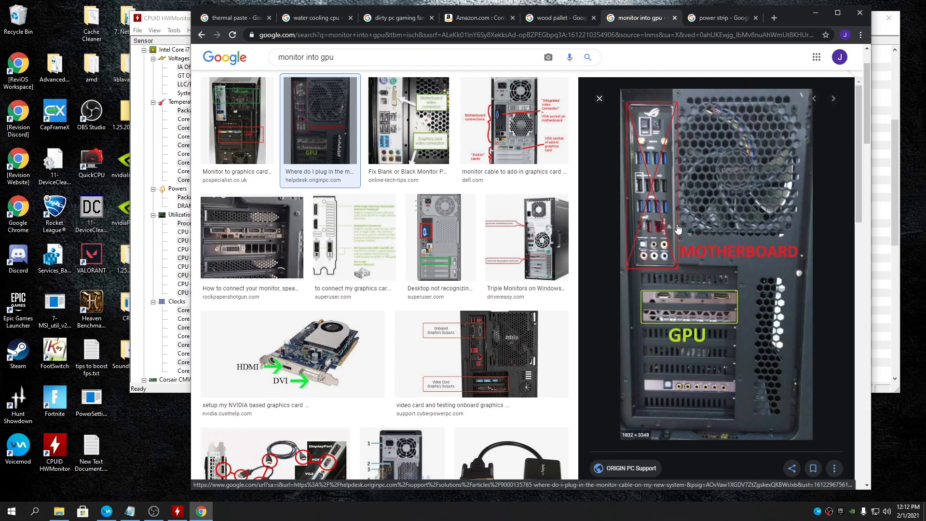
pyautogui.moveTo(672, 290)
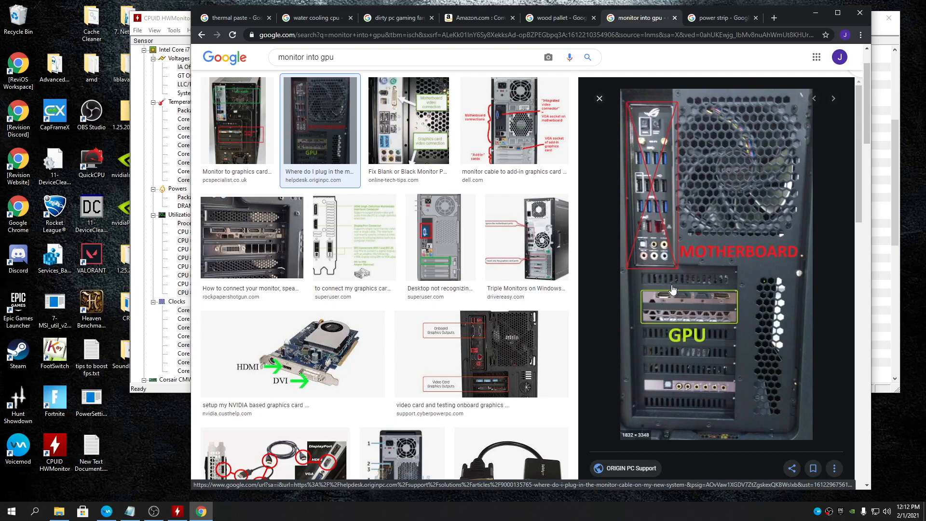
pyautogui.moveTo(699, 308)
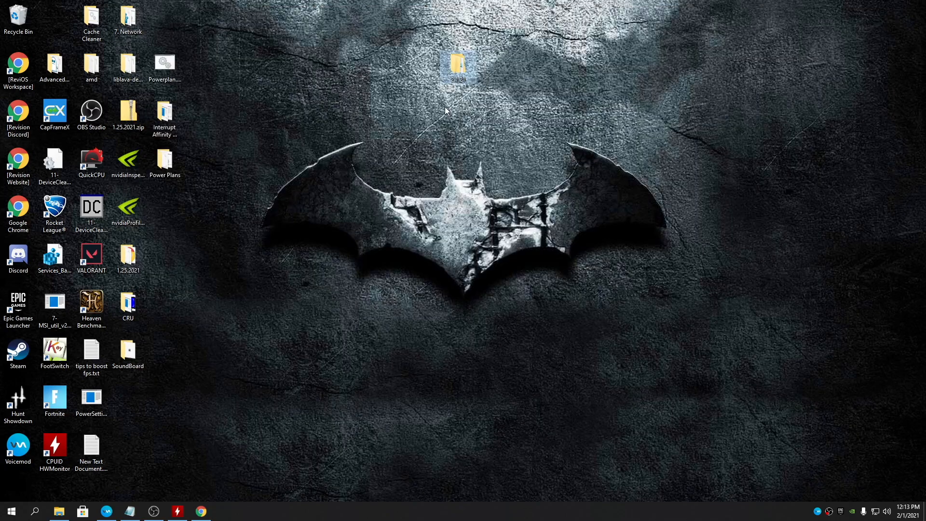
# - Create a new text document on the desktop and open it in Notepad
pyautogui.rightClick(445, 111)
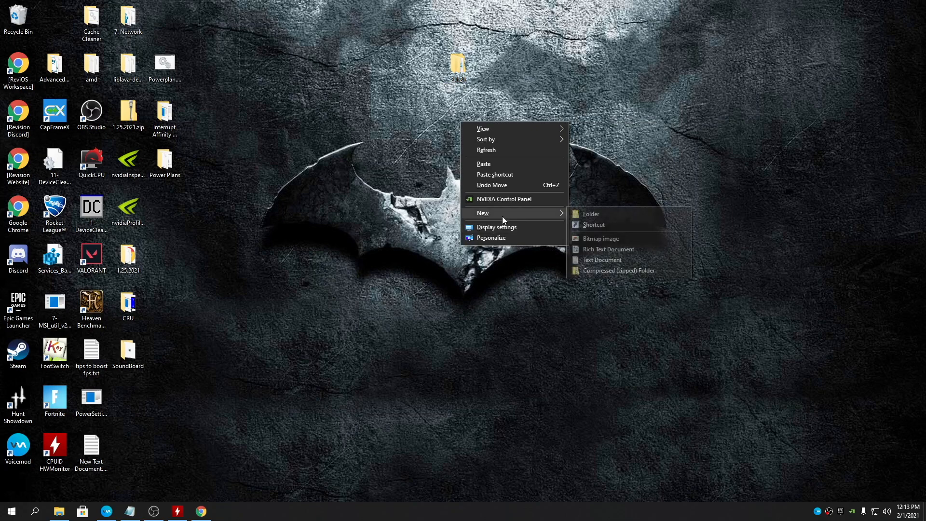
pyautogui.click(602, 260)
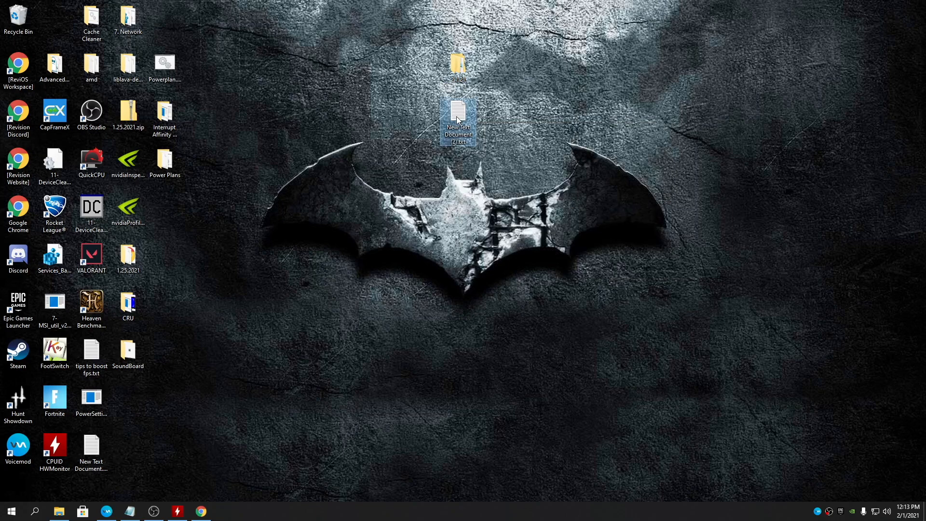
pyautogui.doubleClick(457, 114)
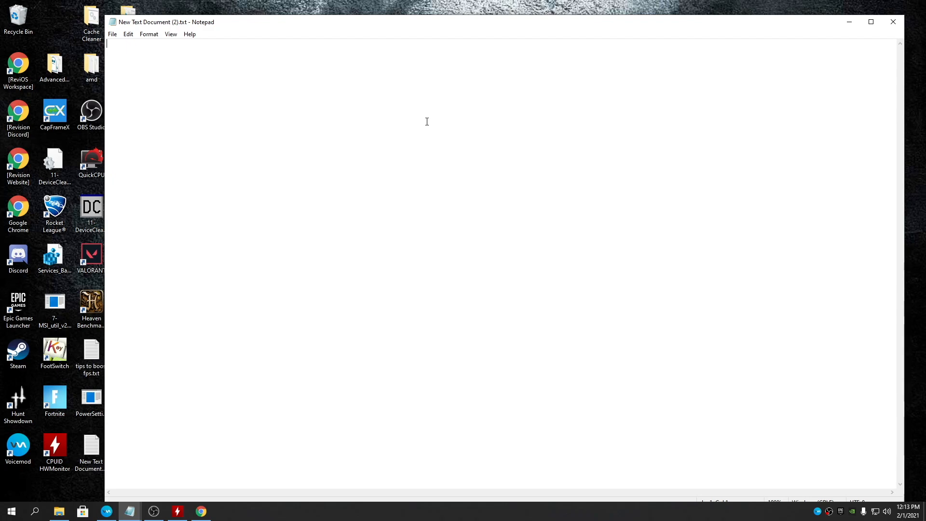
# - Type the 144 Hz cap notes '144 hz 144/2 144*3' and begin a second line
pyautogui.write('144')
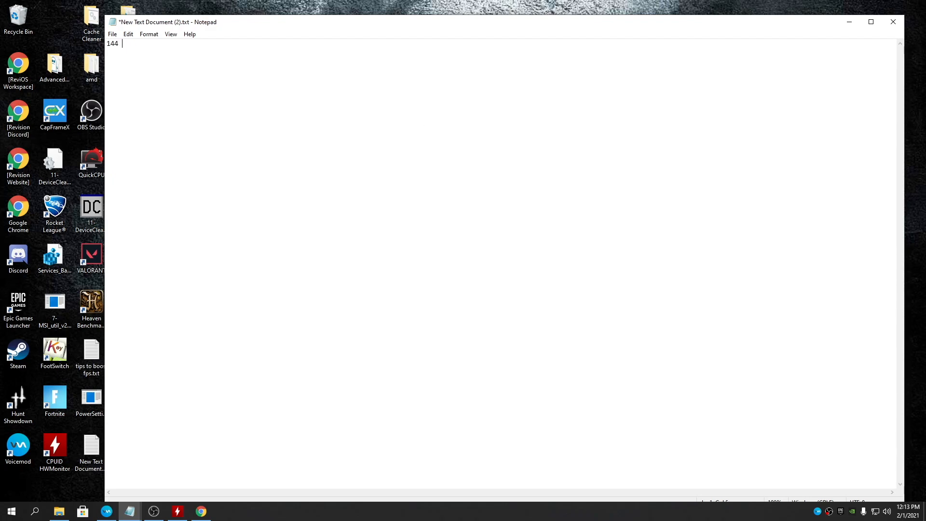
pyautogui.write('hz')
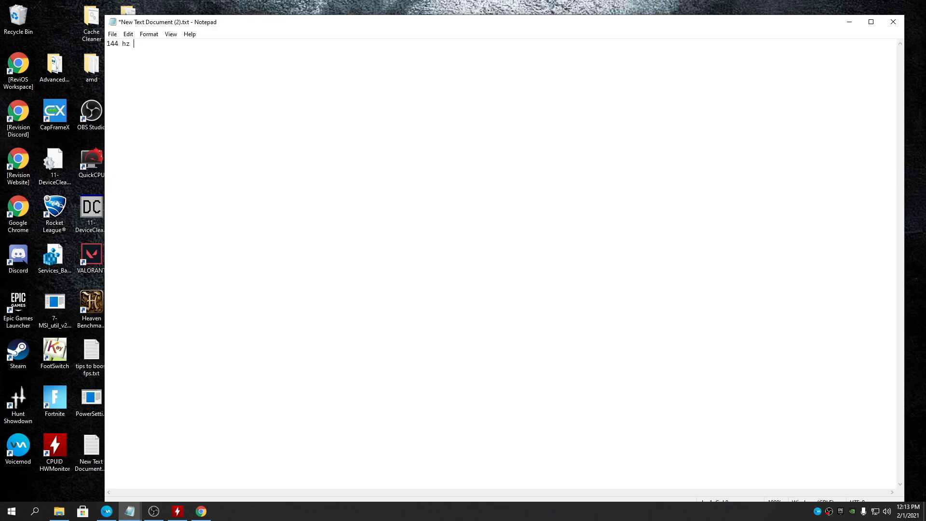
pyautogui.write('1')
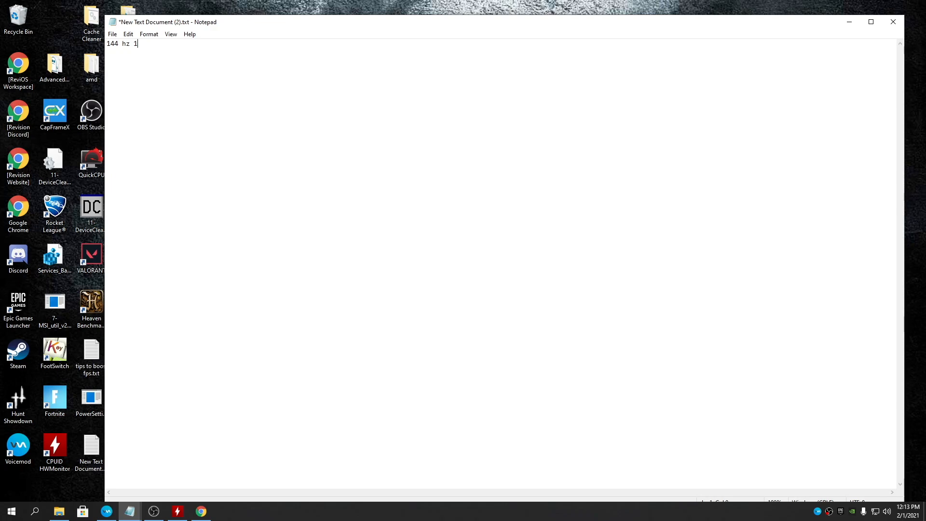
pyautogui.write('44/2 144')
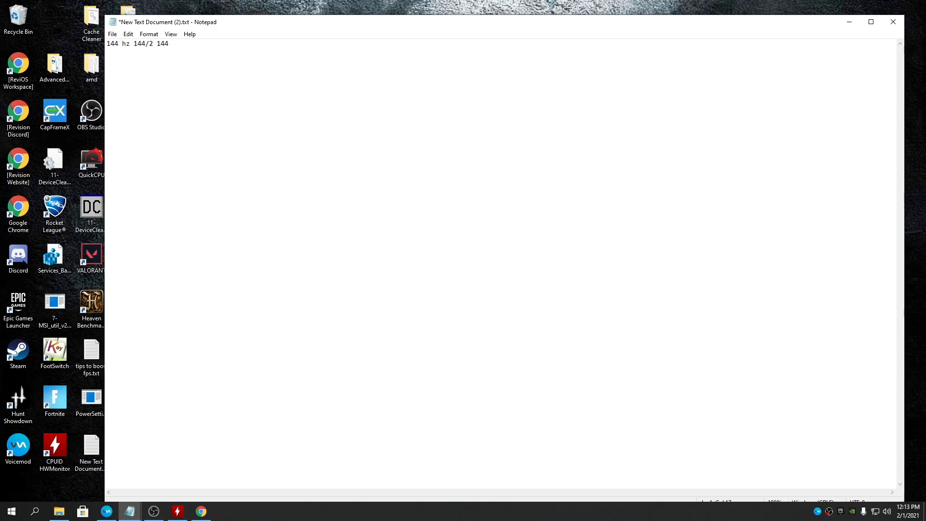
pyautogui.write('*3')
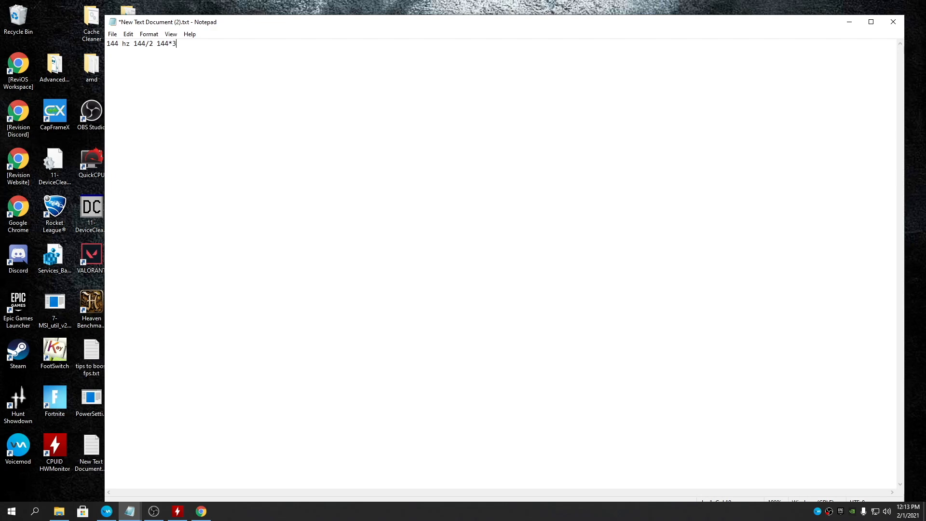
pyautogui.write('2')
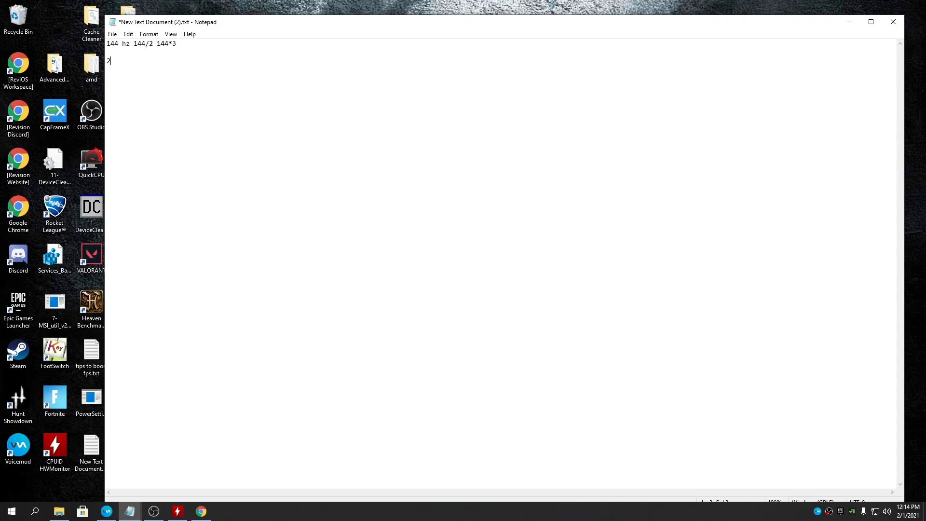
# - Type the second line of 240/480 Hz divisions: '240 480 /2 /3 /4 / 120 80 60'
pyautogui.write('40 280 /2 /')
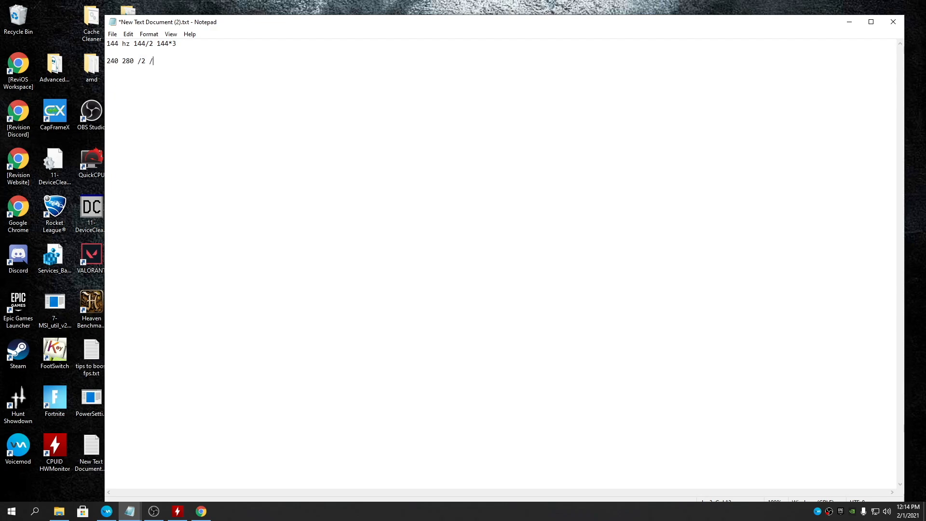
pyautogui.write('3 /4 /5')
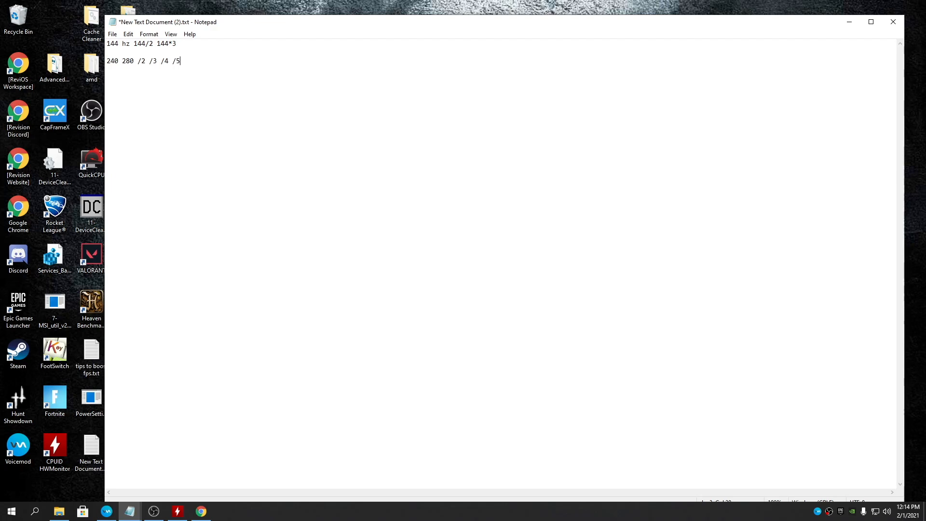
pyautogui.press('backspace')
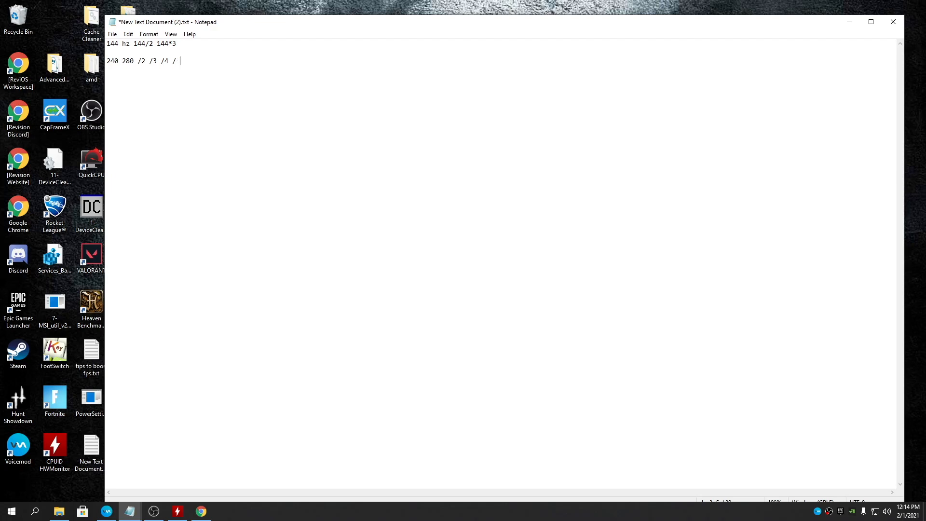
pyautogui.write('120 80')
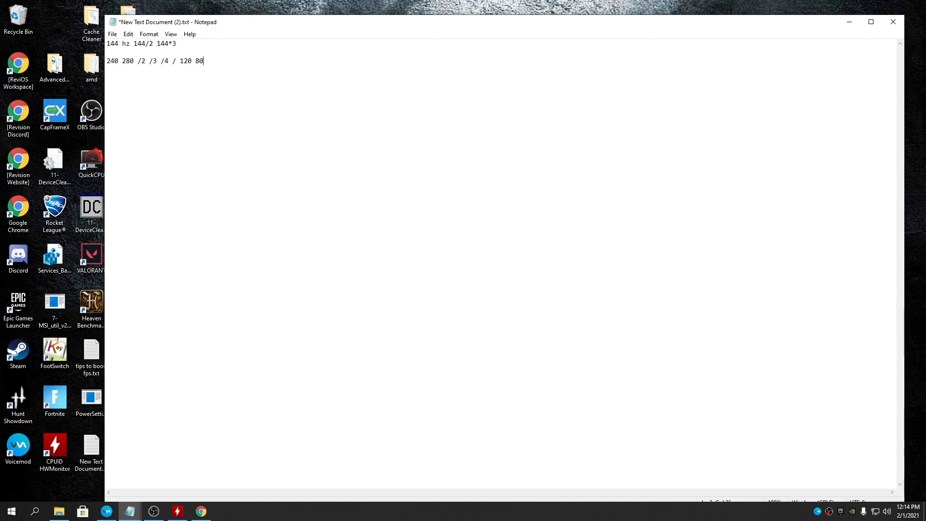
pyautogui.write('60')
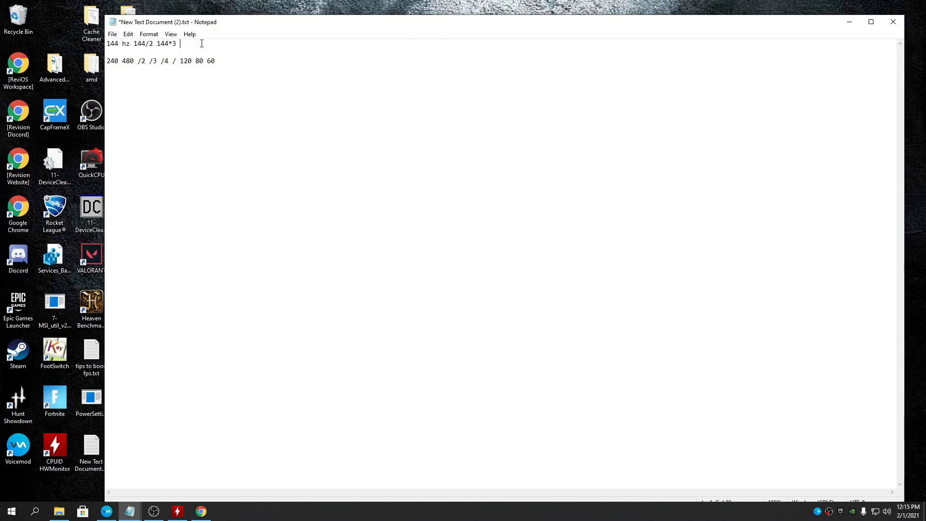
# - Append '72hz' to the first line and get Notepad out of the way
pyautogui.write('72h')
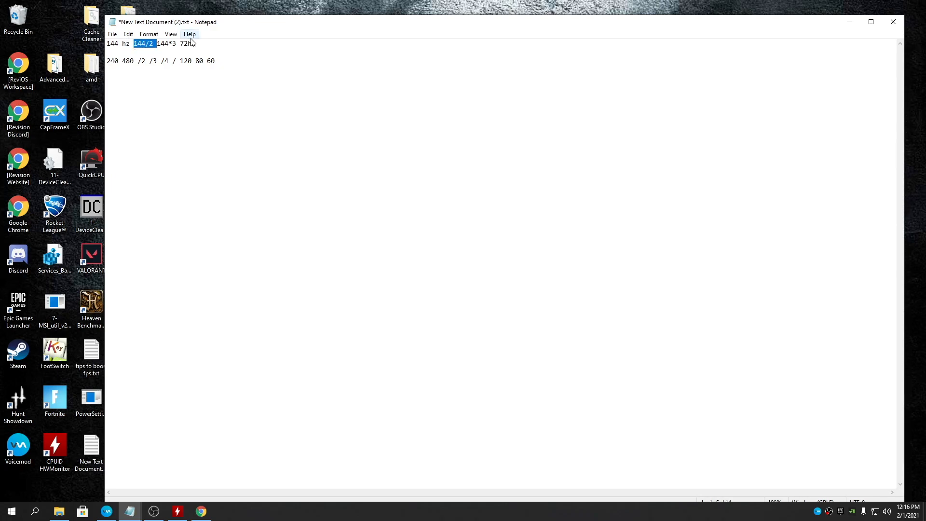
pyautogui.moveTo(137, 43); pyautogui.dragTo(197, 43)
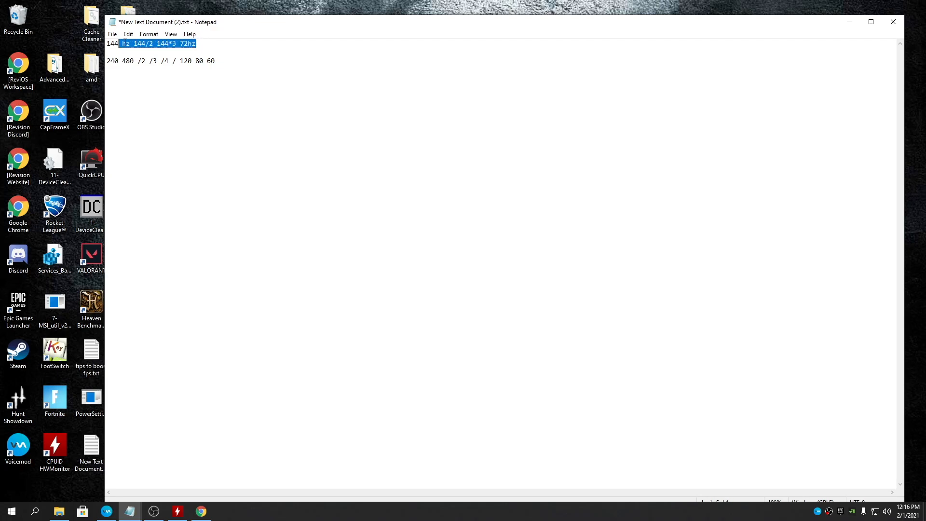
pyautogui.click(123, 44)
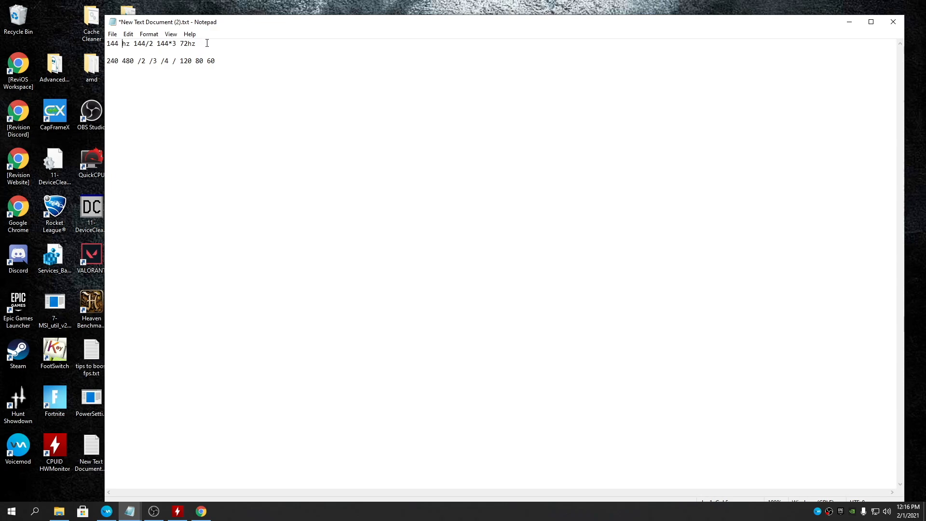
pyautogui.doubleClick(111, 61)
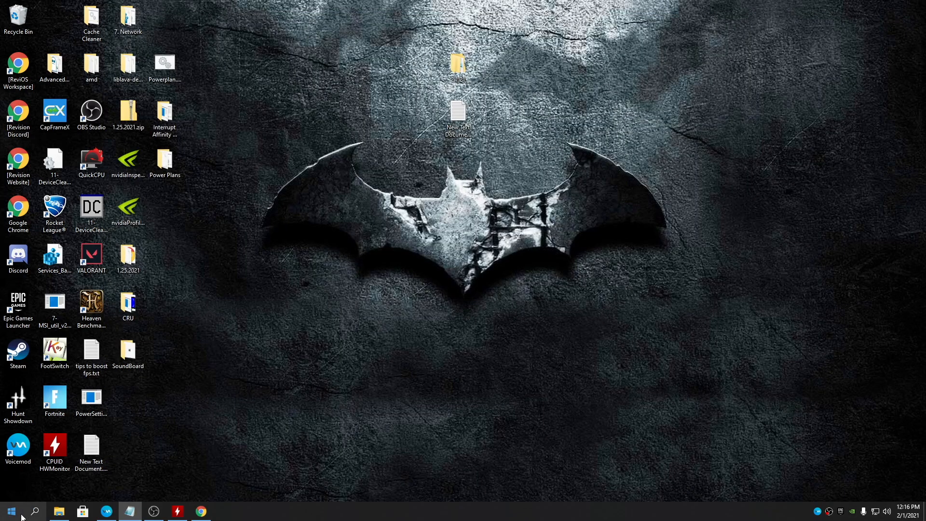
# - Open File Explorer at This PC showing drives C: and D:, then launch Disk Management
pyautogui.rightClick(9, 510)
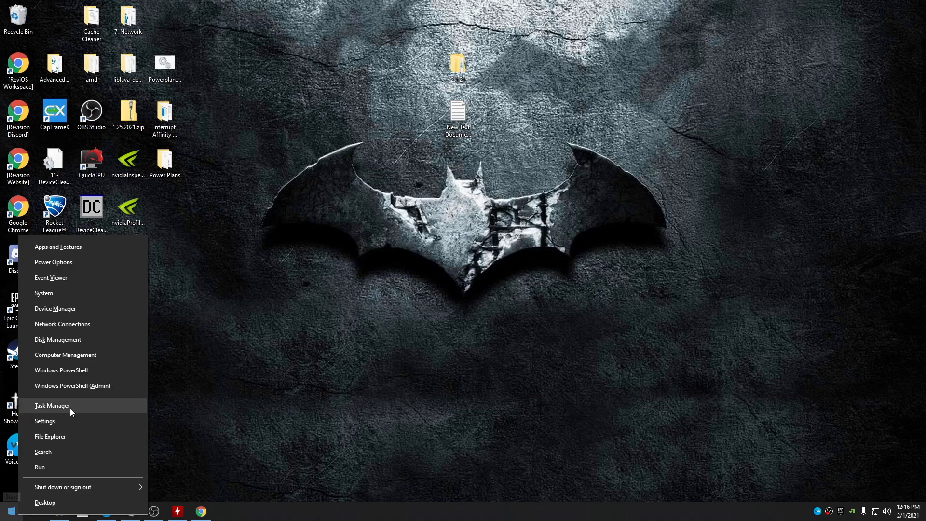
pyautogui.click(49, 436)
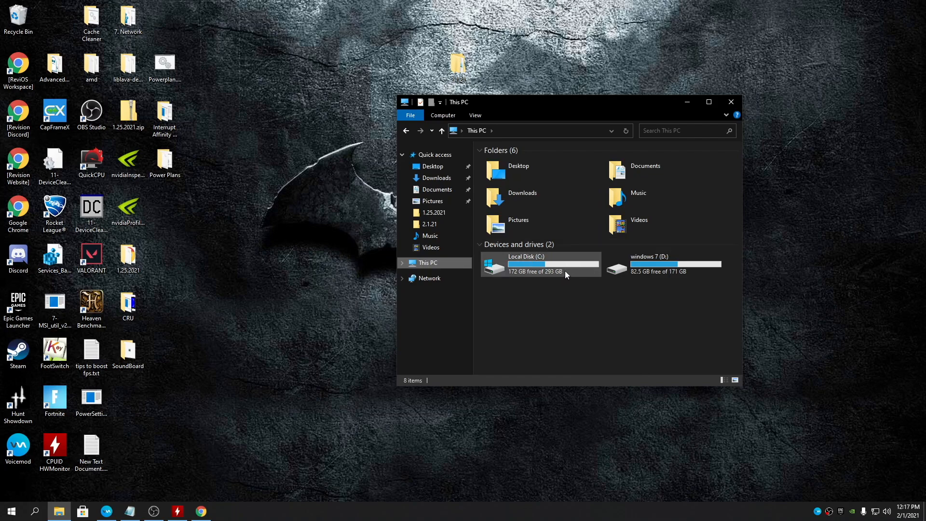
pyautogui.moveTo(157, 236)
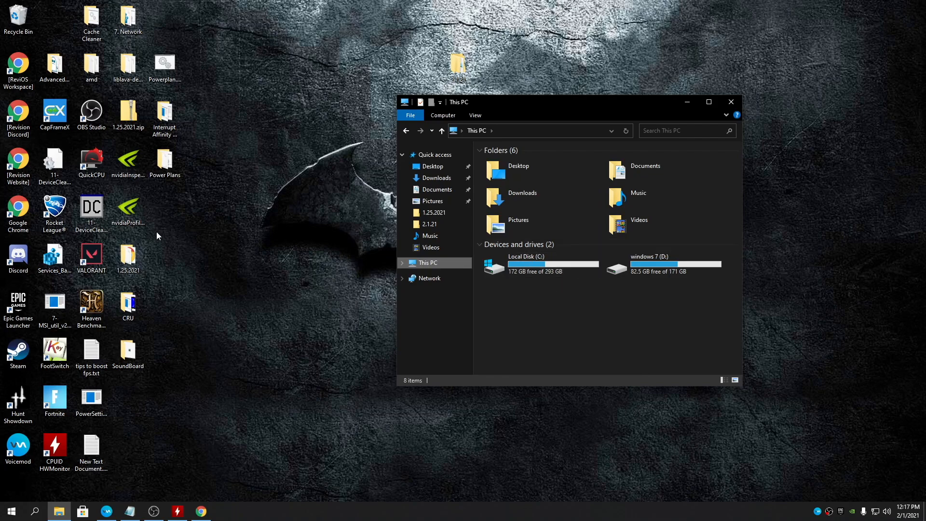
pyautogui.moveTo(594, 300)
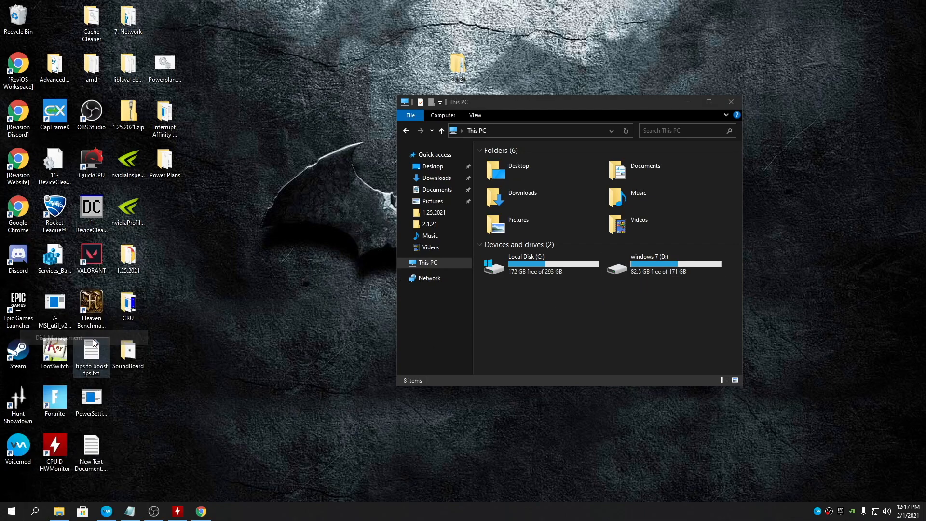
pyautogui.click(223, 511)
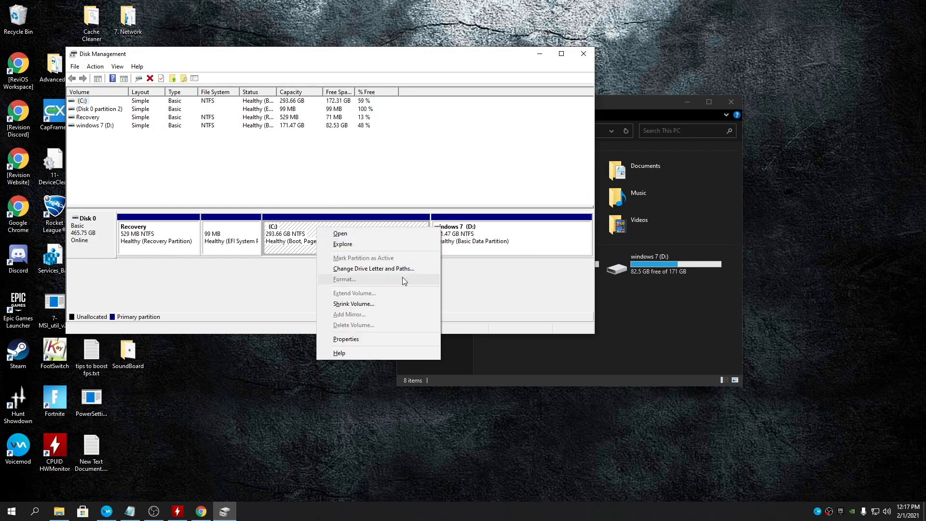
# - Review the 8768 MB Shrink Volume offer for C: and cancel, leaving C: at 293.66 GB
pyautogui.click(353, 303)
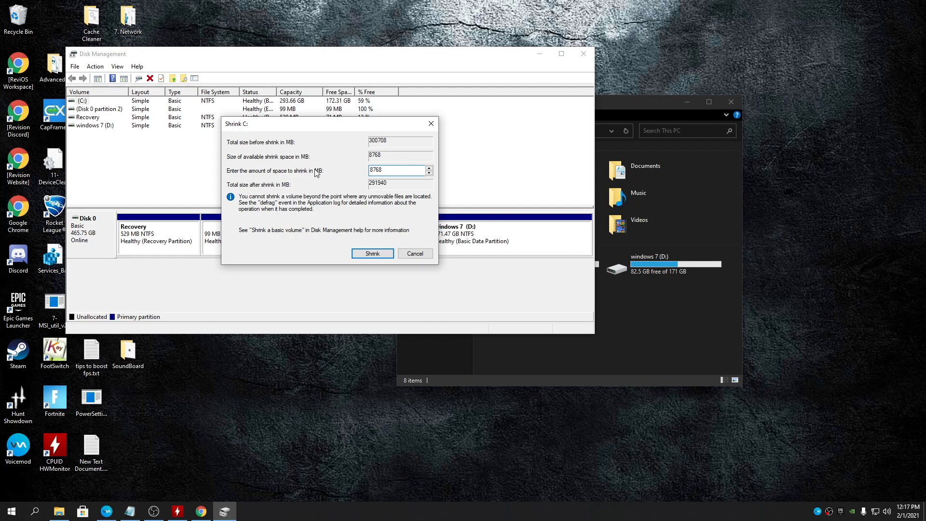
pyautogui.click(372, 253)
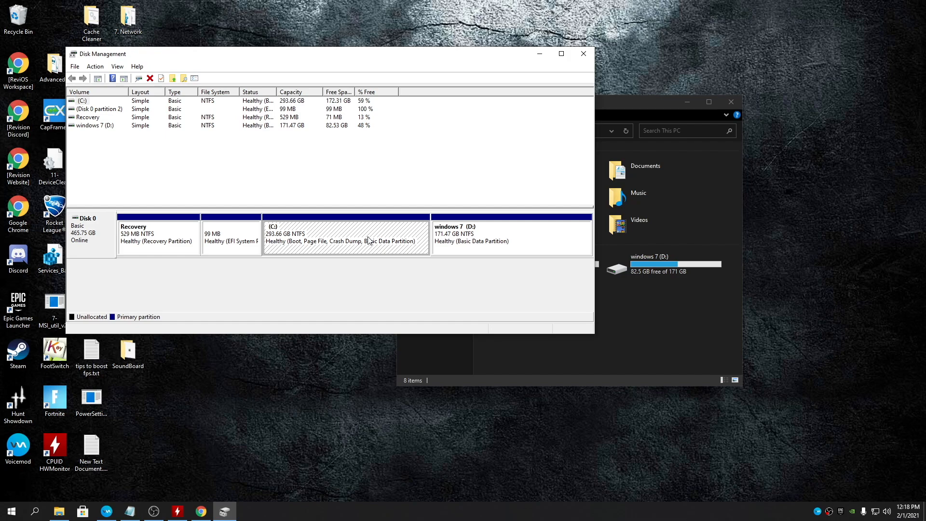
pyautogui.moveTo(531, 244)
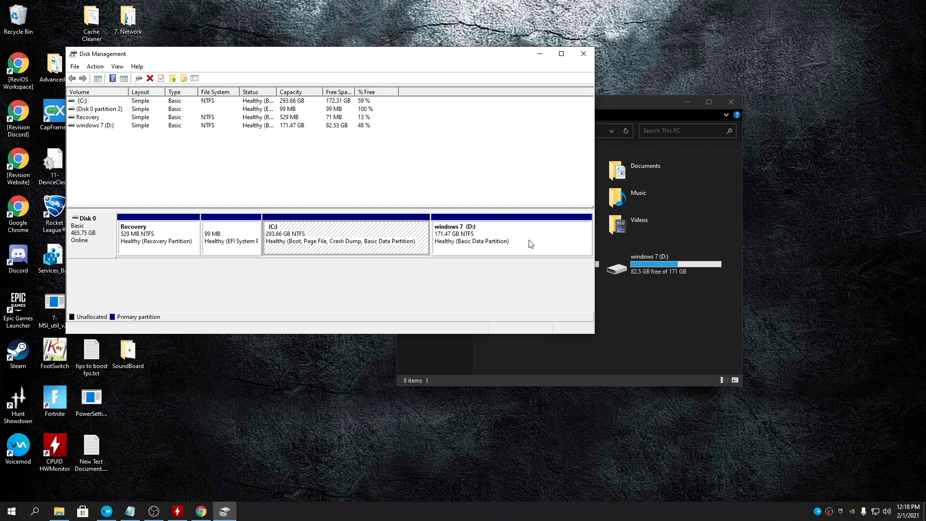